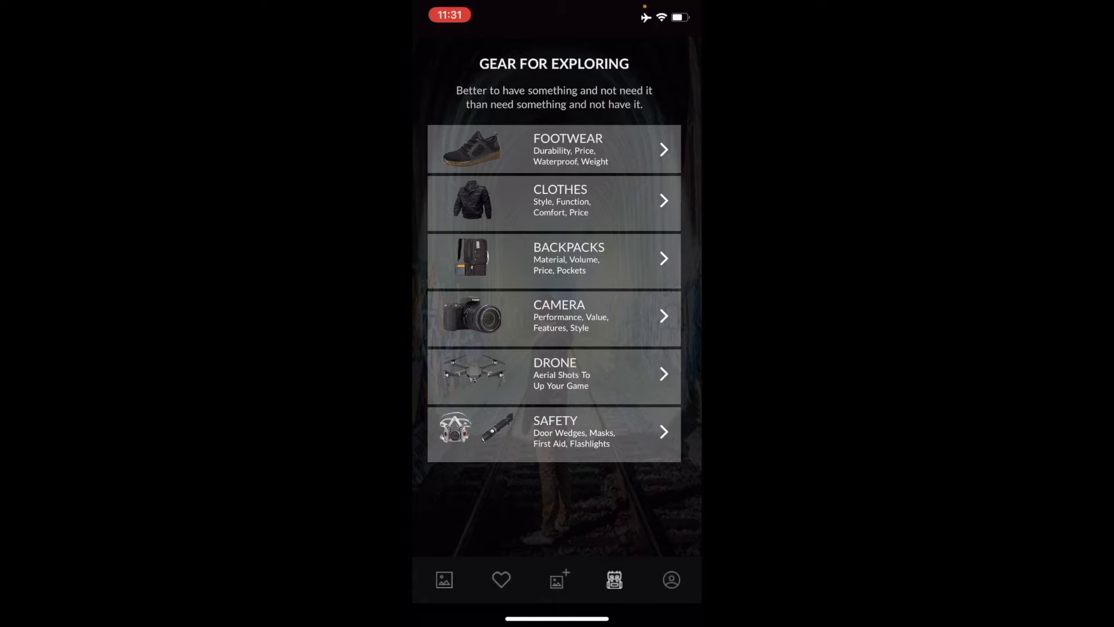
- Browse the Your Favorites list of saved places and follow a web link prompting to open in Amazon
click(501, 579)
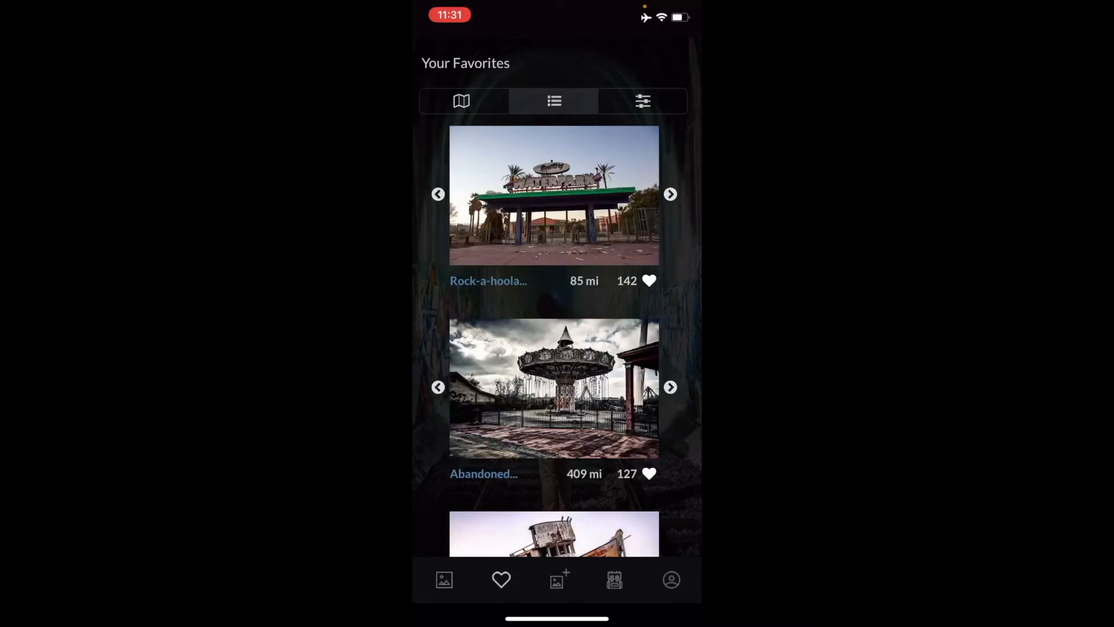
scroll(down, 3)
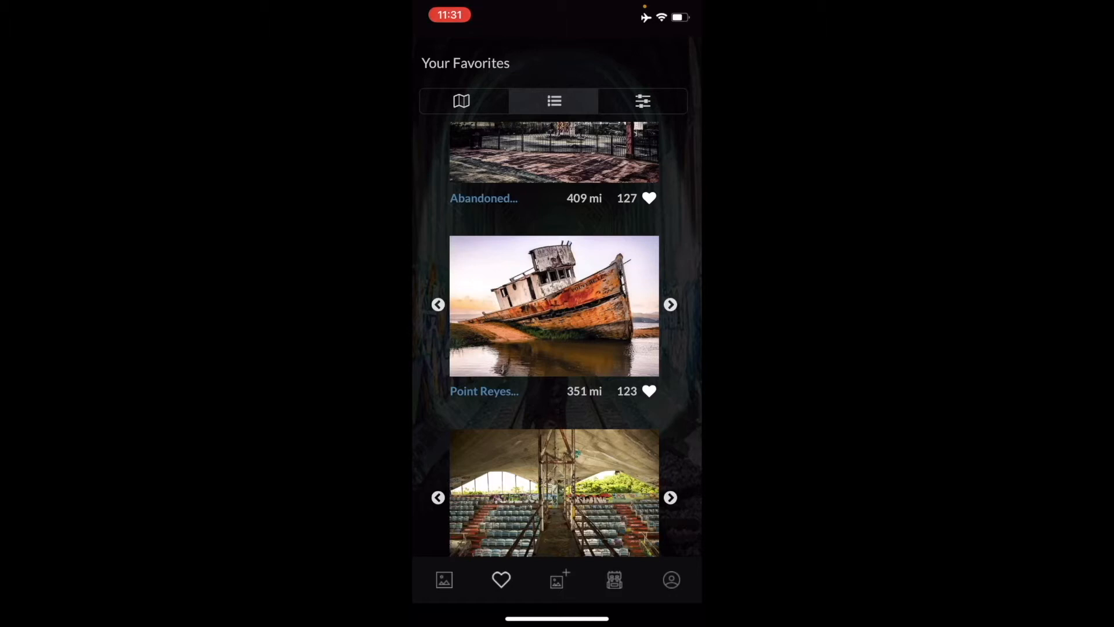
click(614, 579)
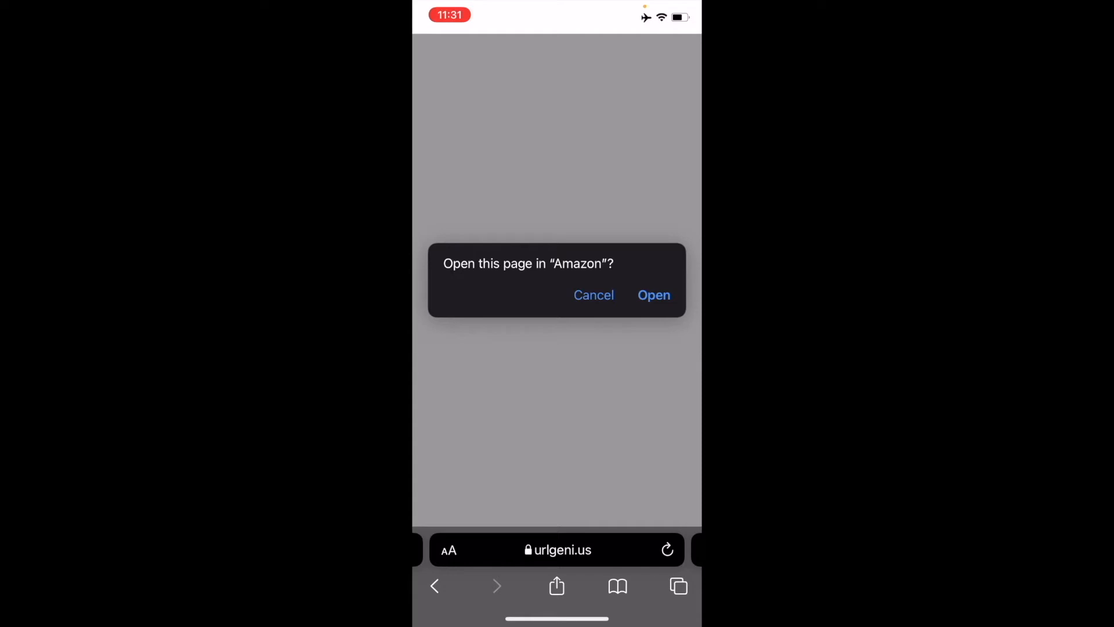
- Accept opening the page in Amazon, then look through the boots results and the steel-toe work boot's images
click(653, 295)
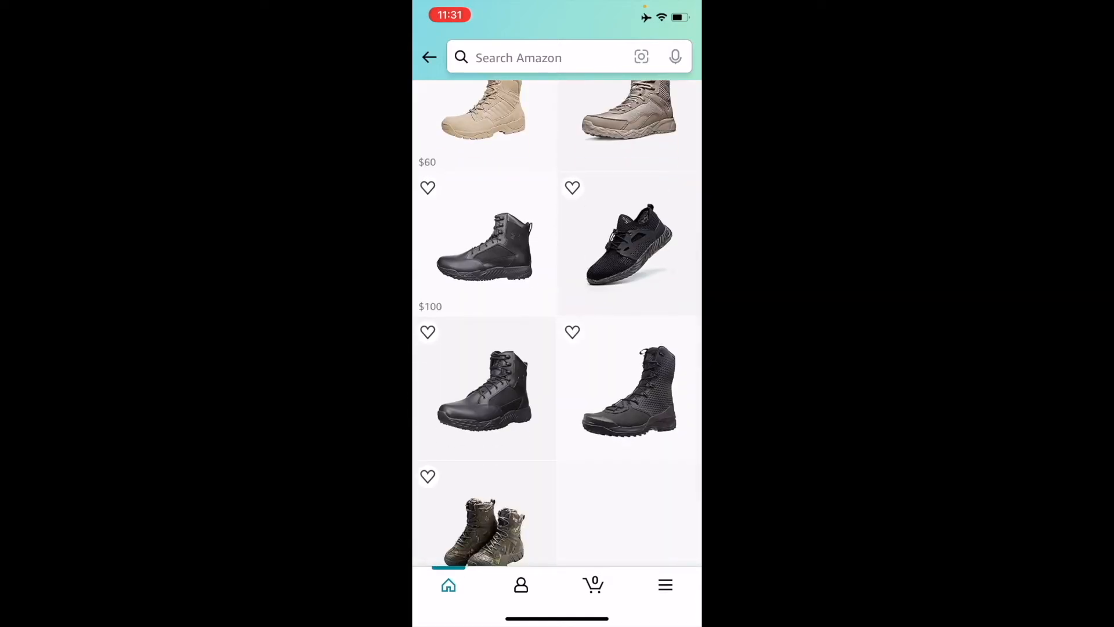
scroll(up, 3)
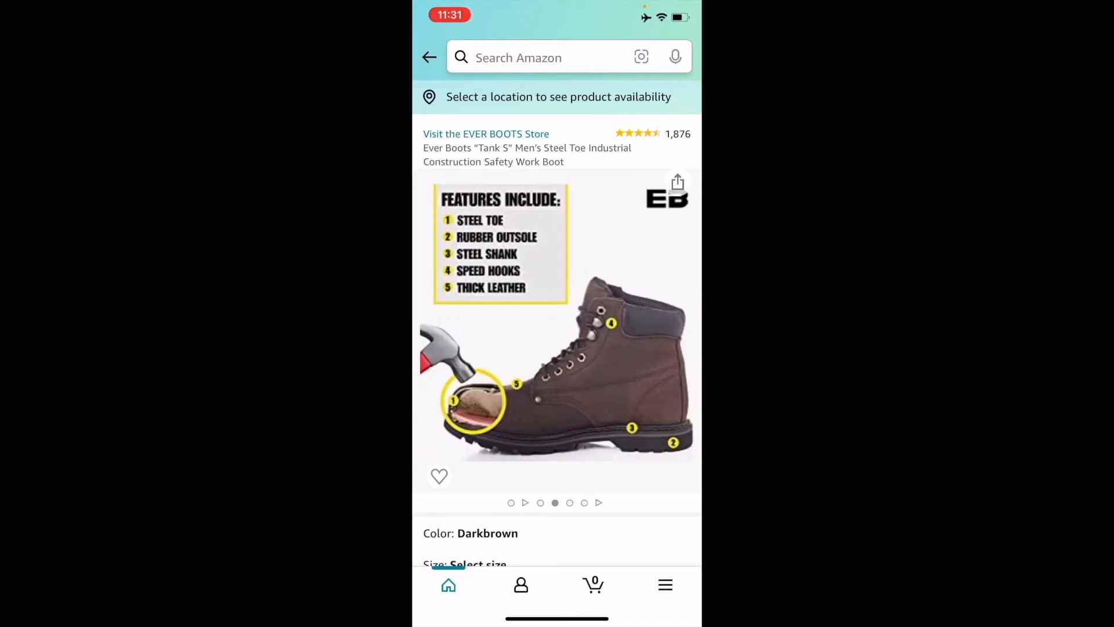
scroll(left, 3)
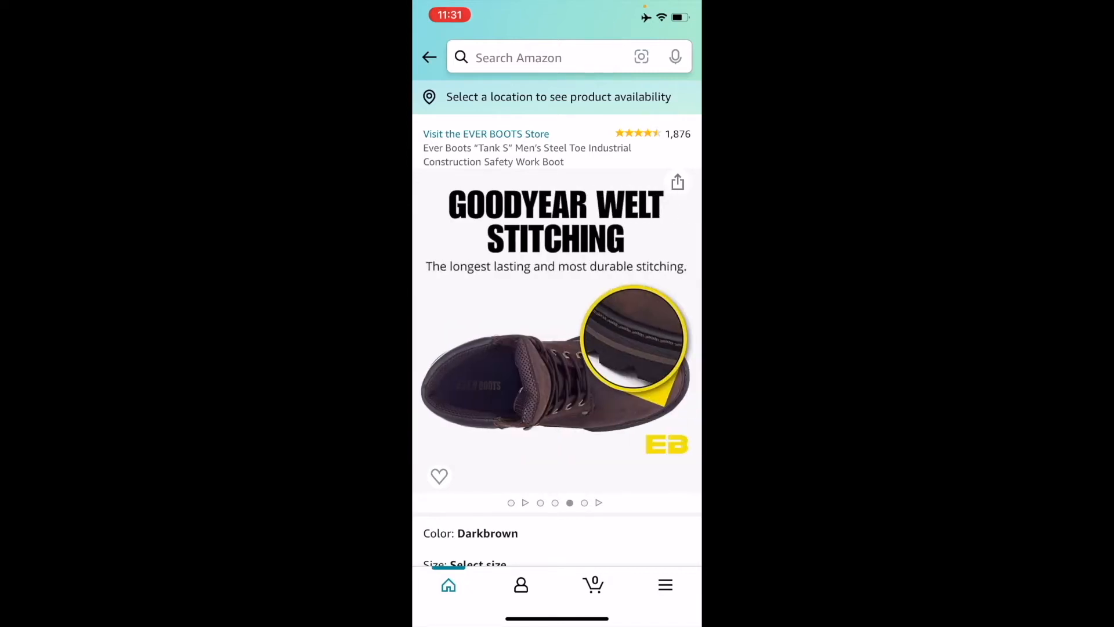
scroll(left, 3)
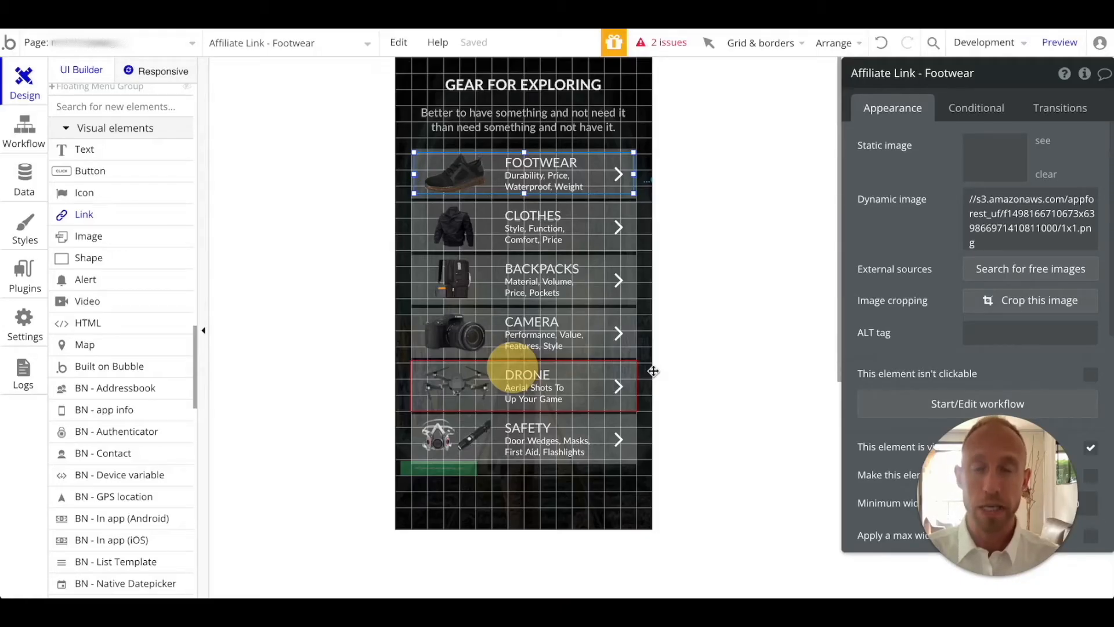
mouse_move(508, 151)
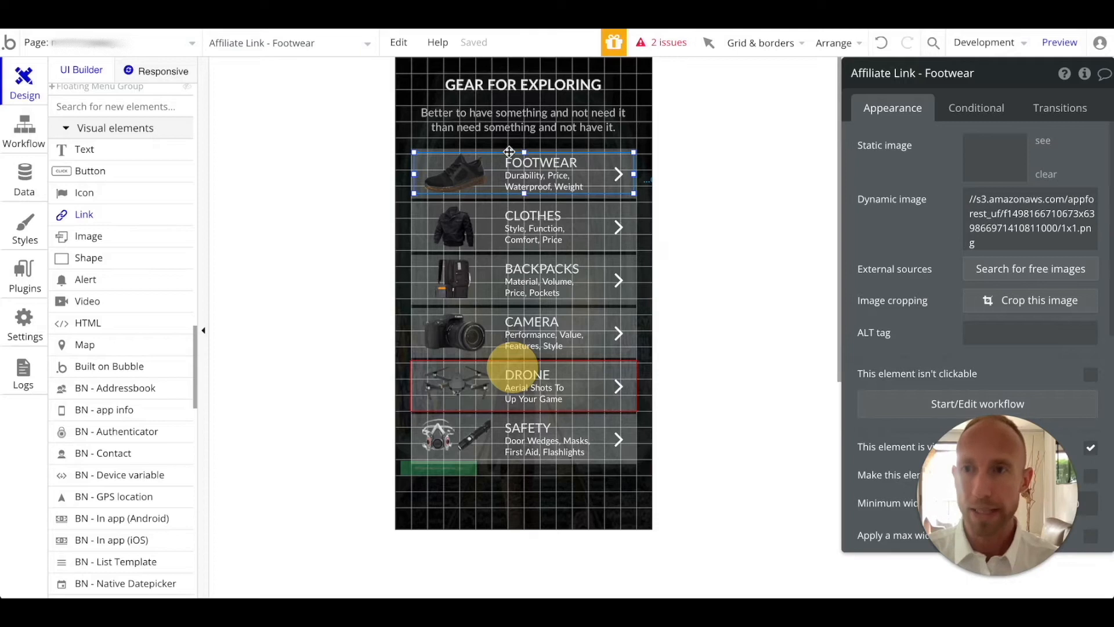
mouse_move(671, 224)
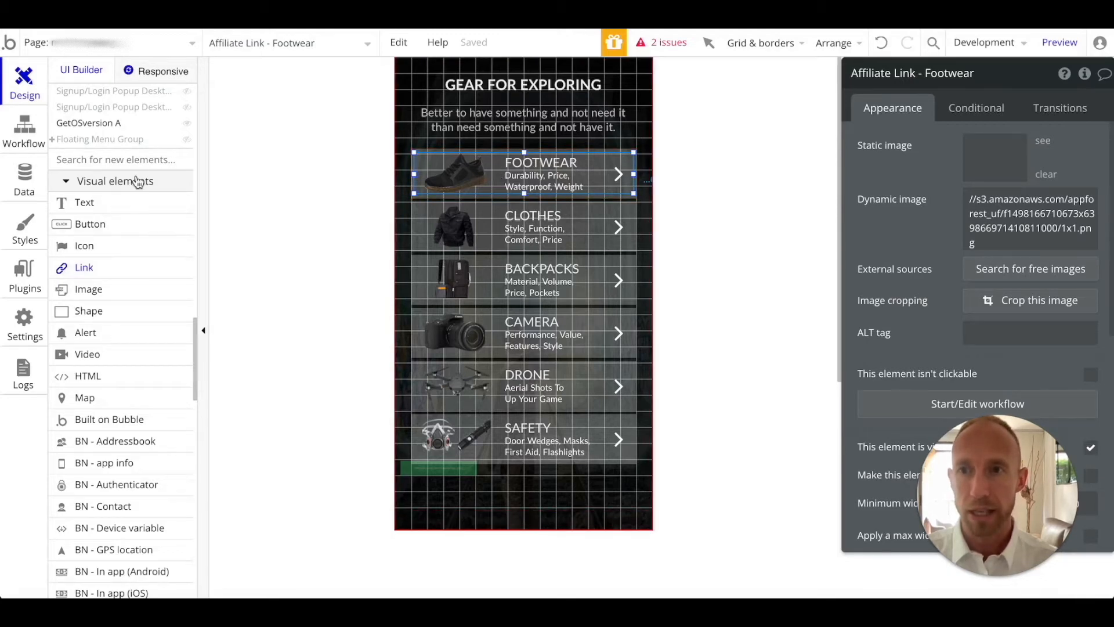
mouse_move(316, 222)
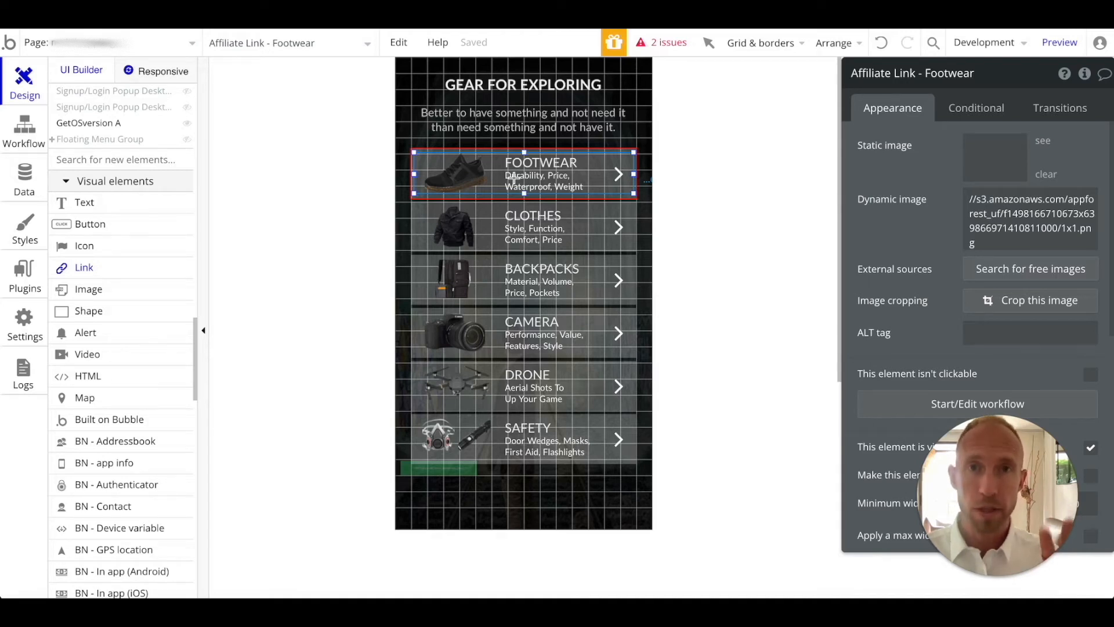
- Confirm the Native Apps (Bdk) plugin is installed, then view the 'Affiliate Link - Footwear is clicked' workflow
click(24, 274)
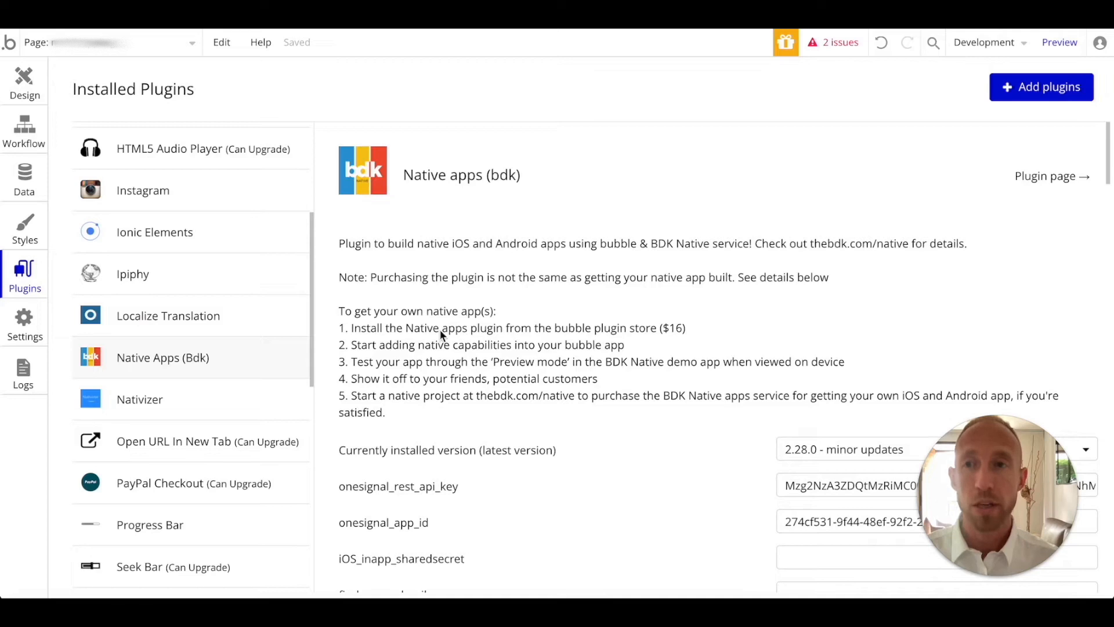
mouse_move(118, 116)
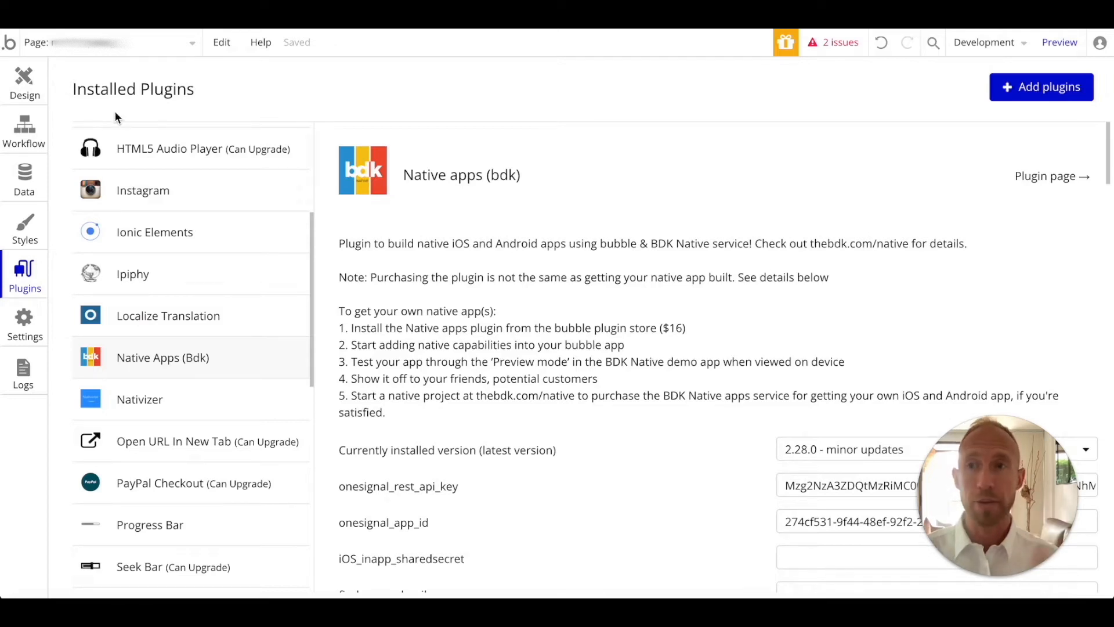
click(24, 81)
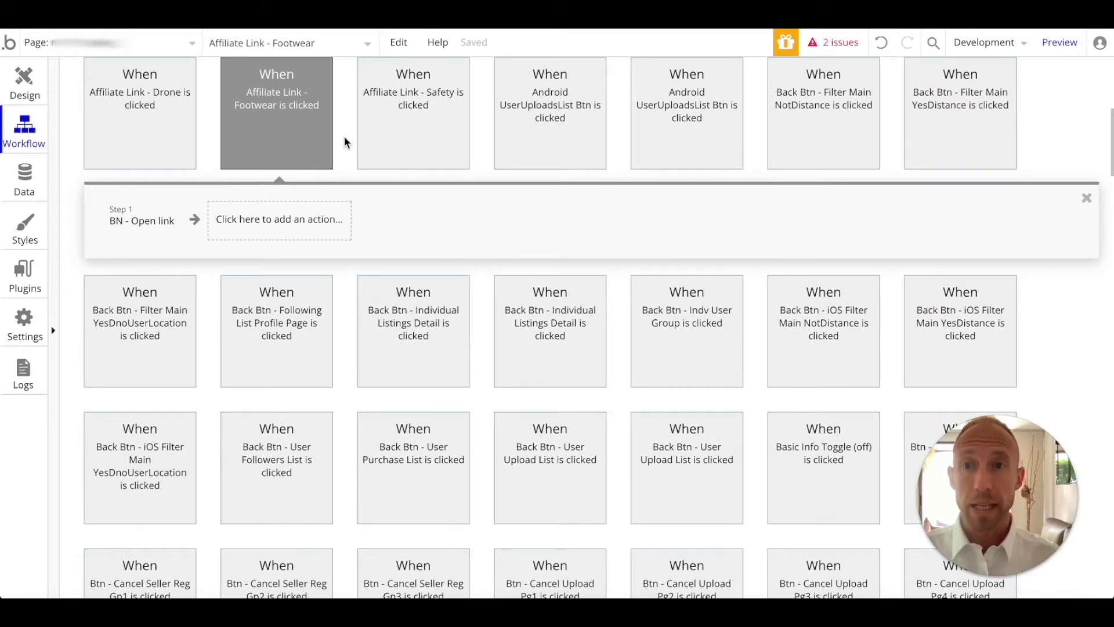
click(279, 220)
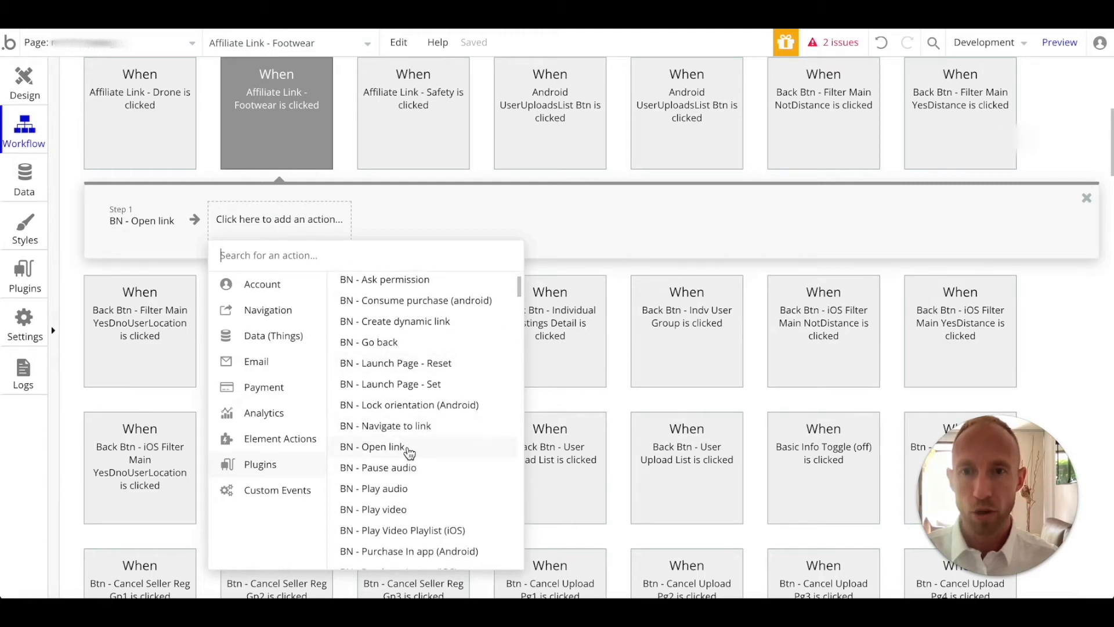
click(372, 446)
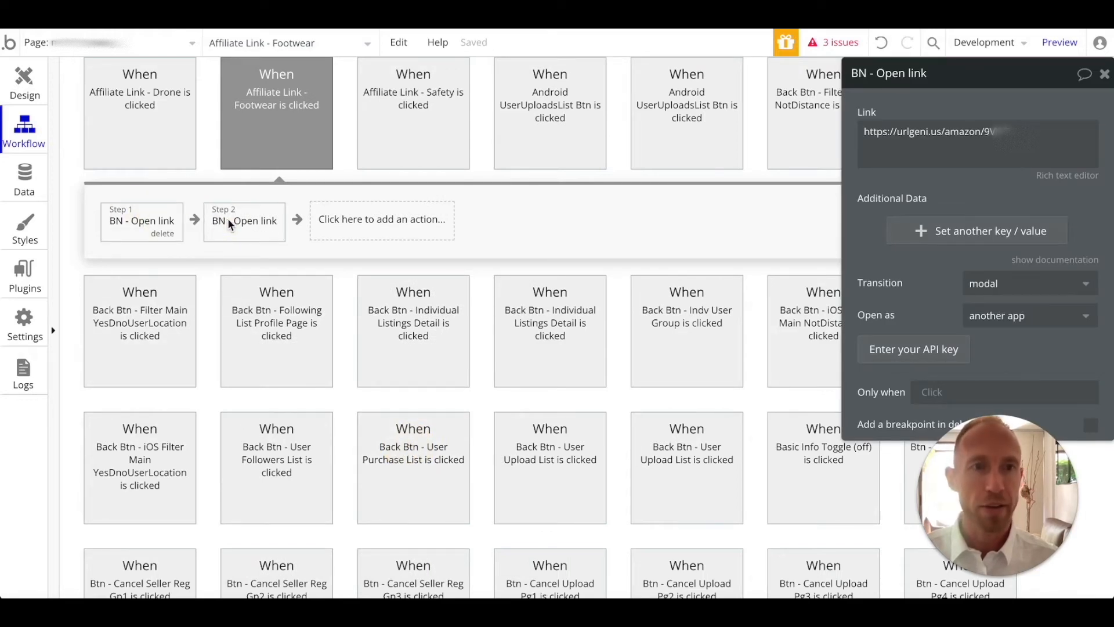
click(1029, 314)
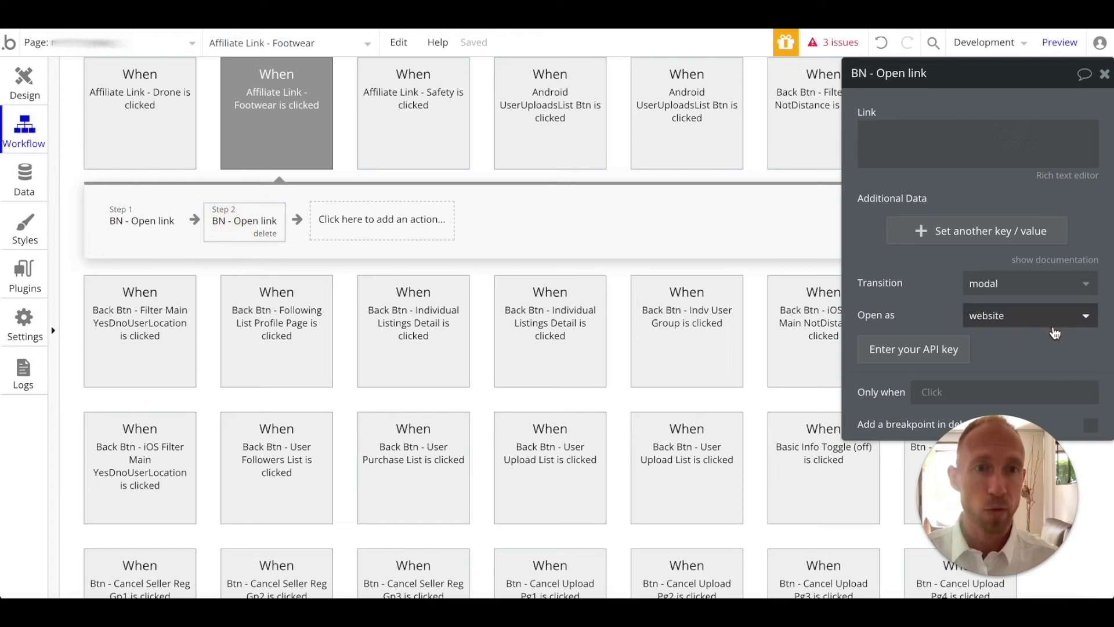
click(1028, 315)
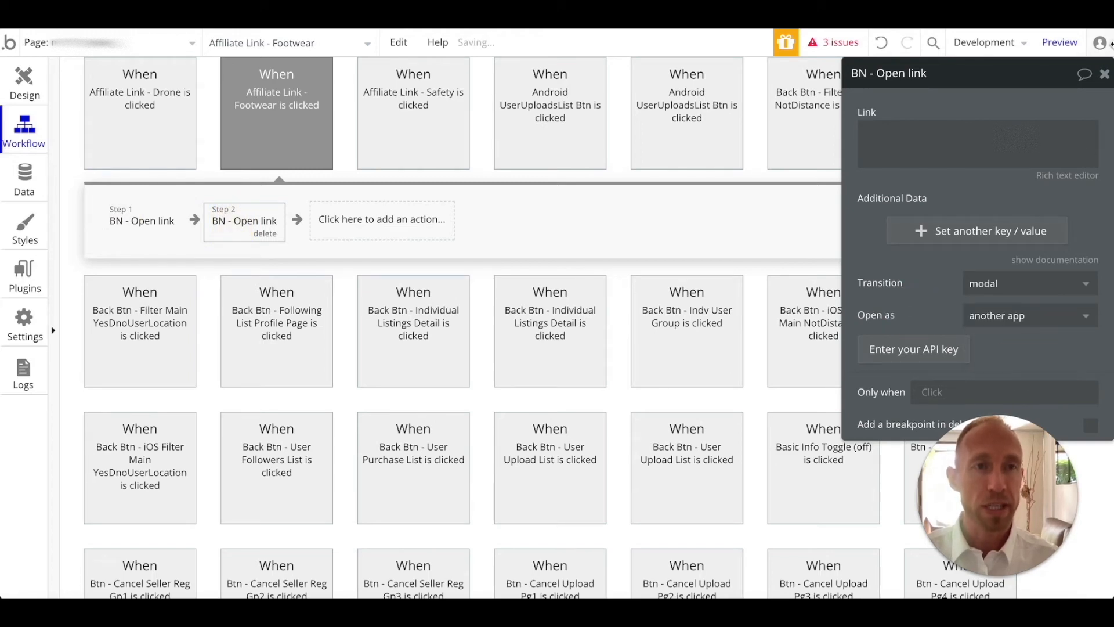
click(1086, 197)
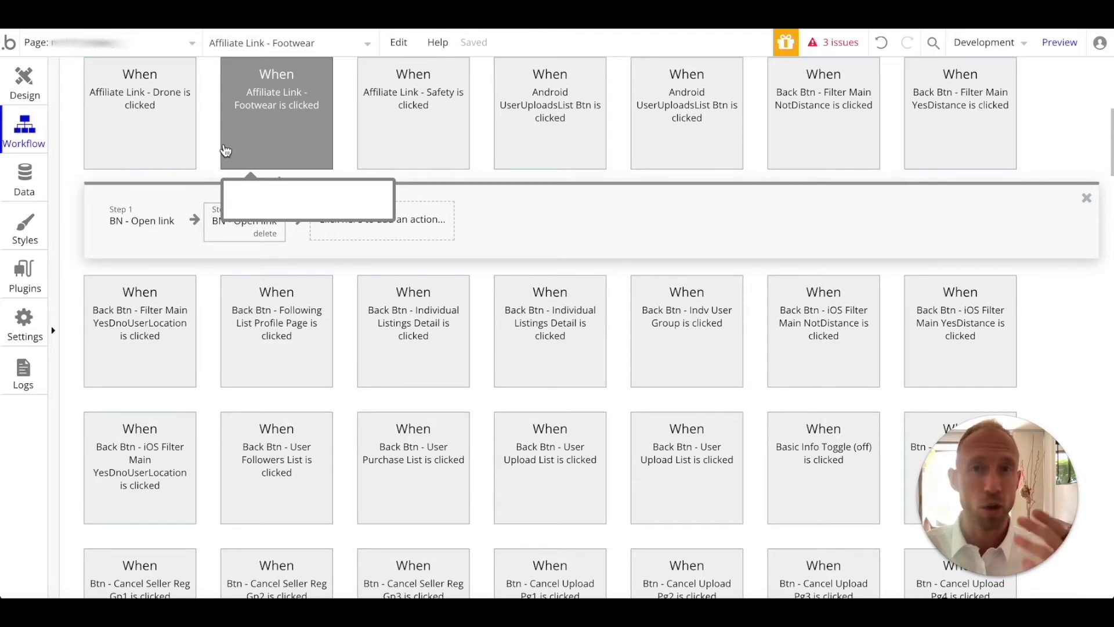
click(244, 220)
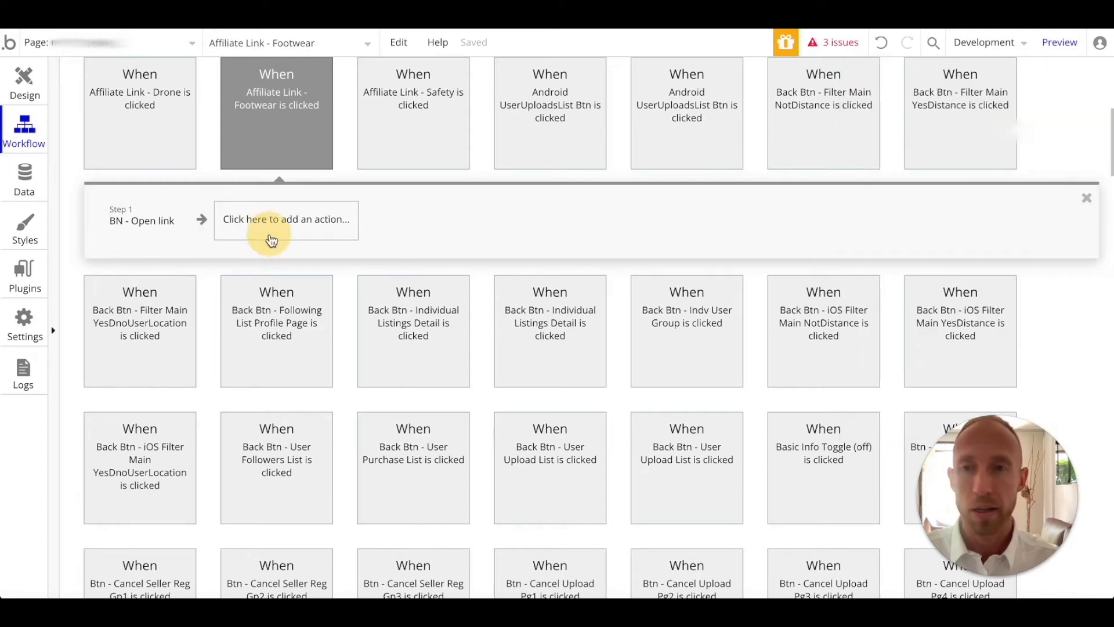
- Bring up the URLgenius home page with its 'Enter a URL to get started' field focused
click(141, 221)
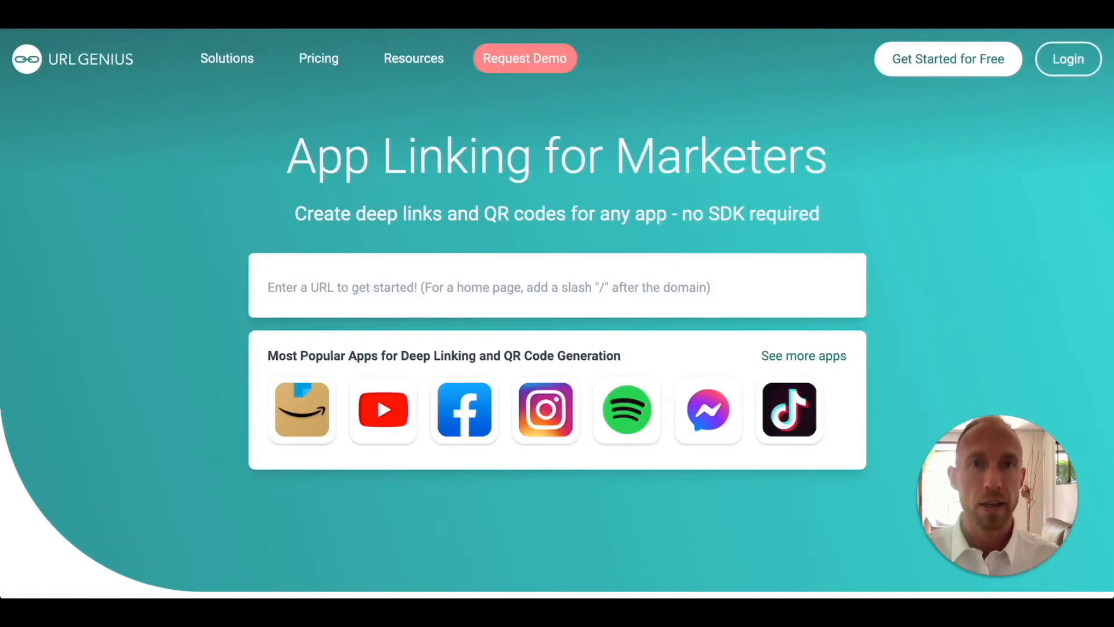
double_click(573, 155)
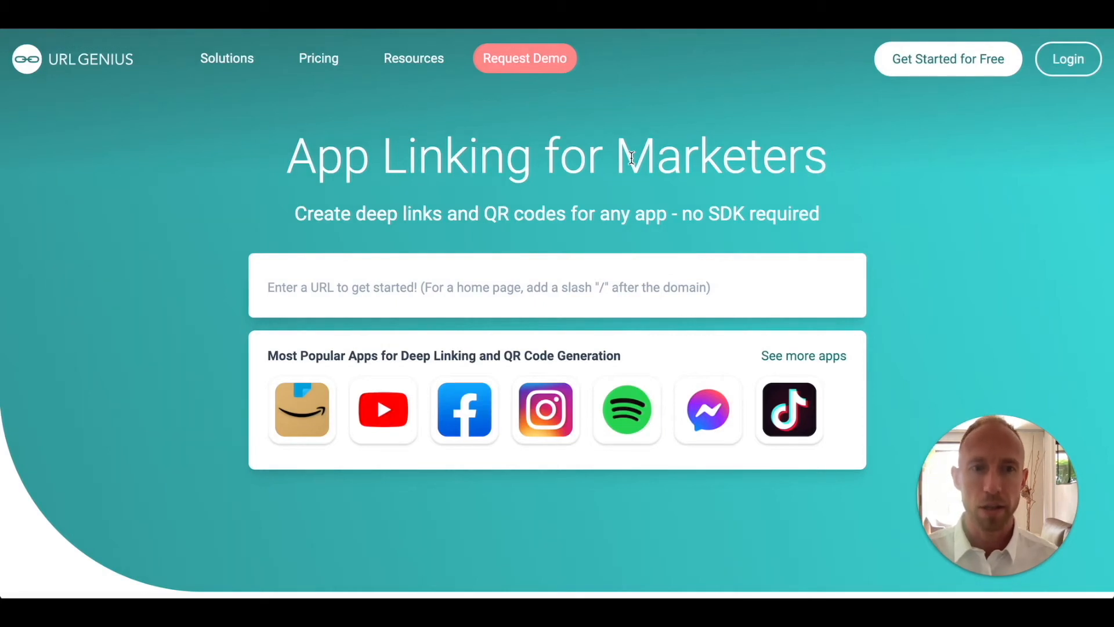
mouse_move(526, 296)
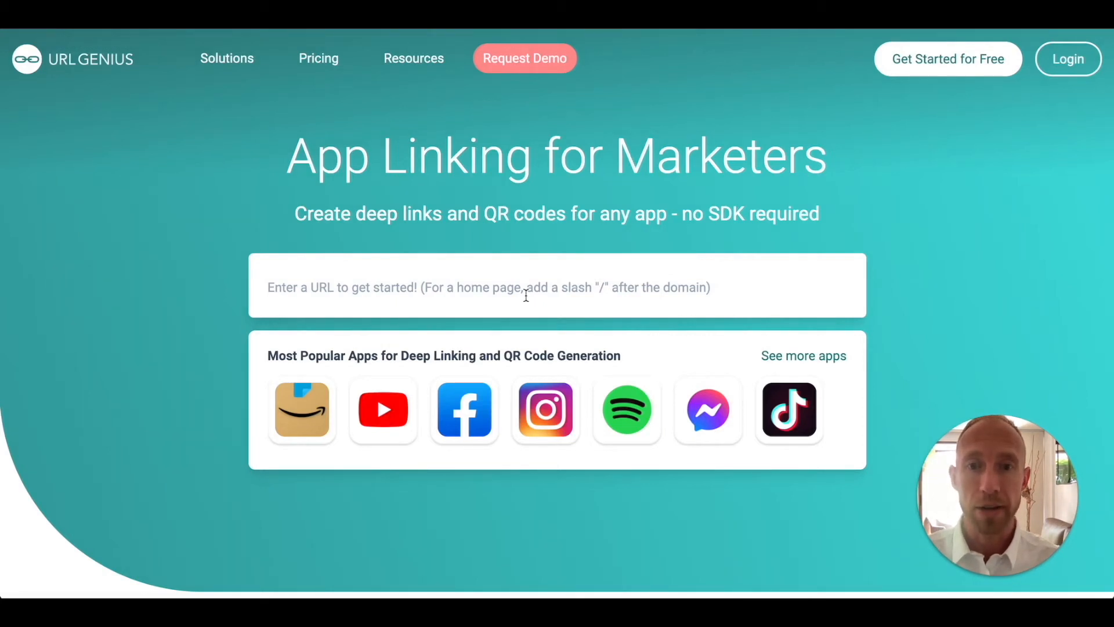
mouse_move(383, 409)
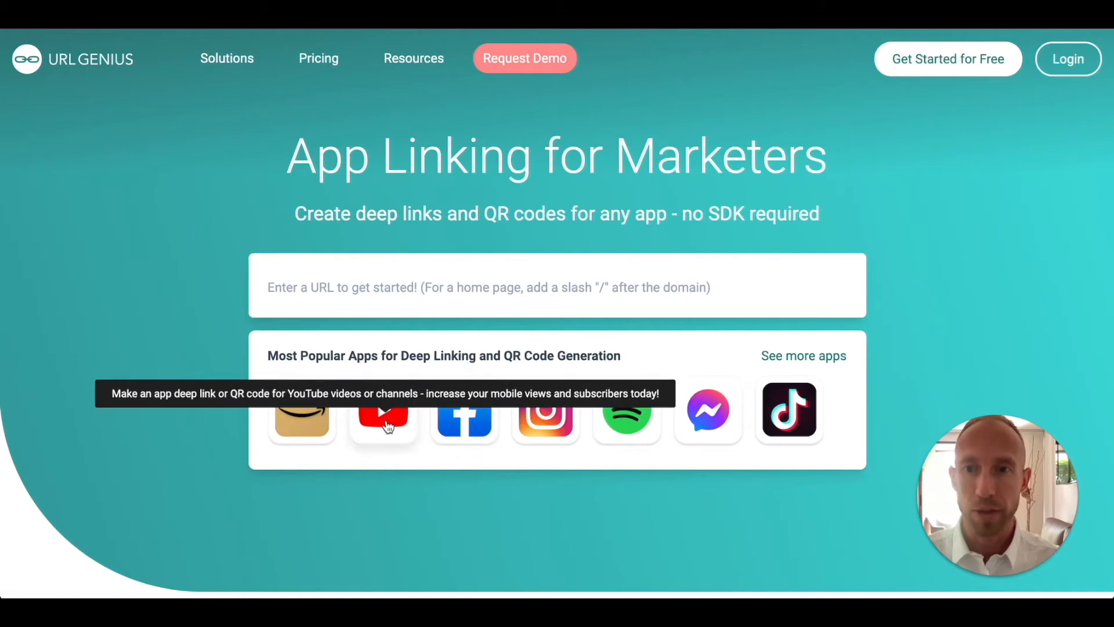
mouse_move(627, 418)
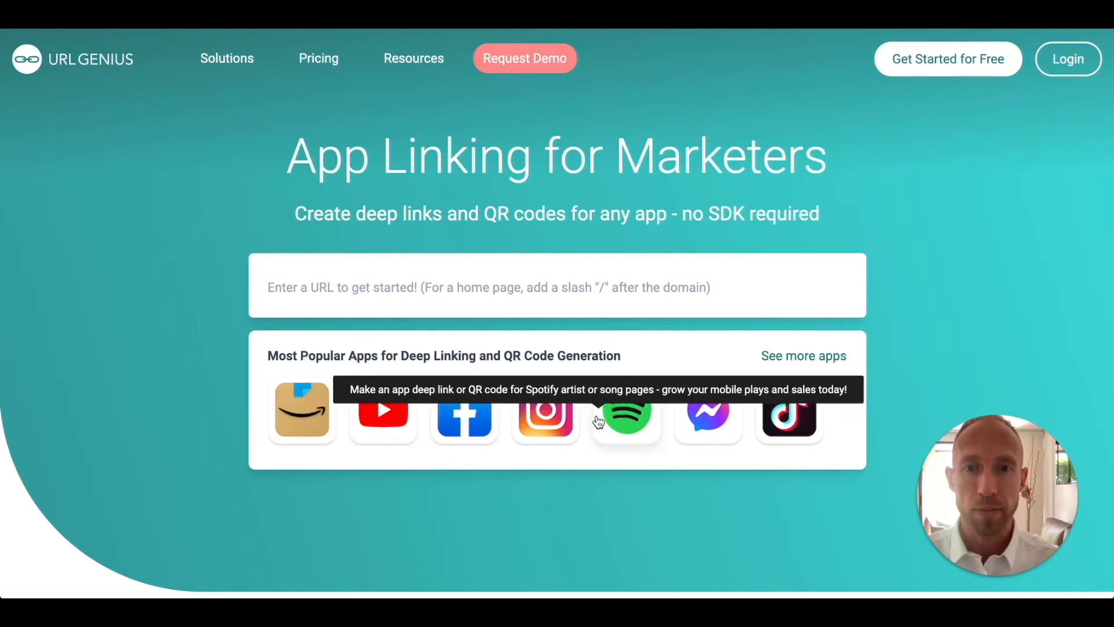
mouse_move(794, 349)
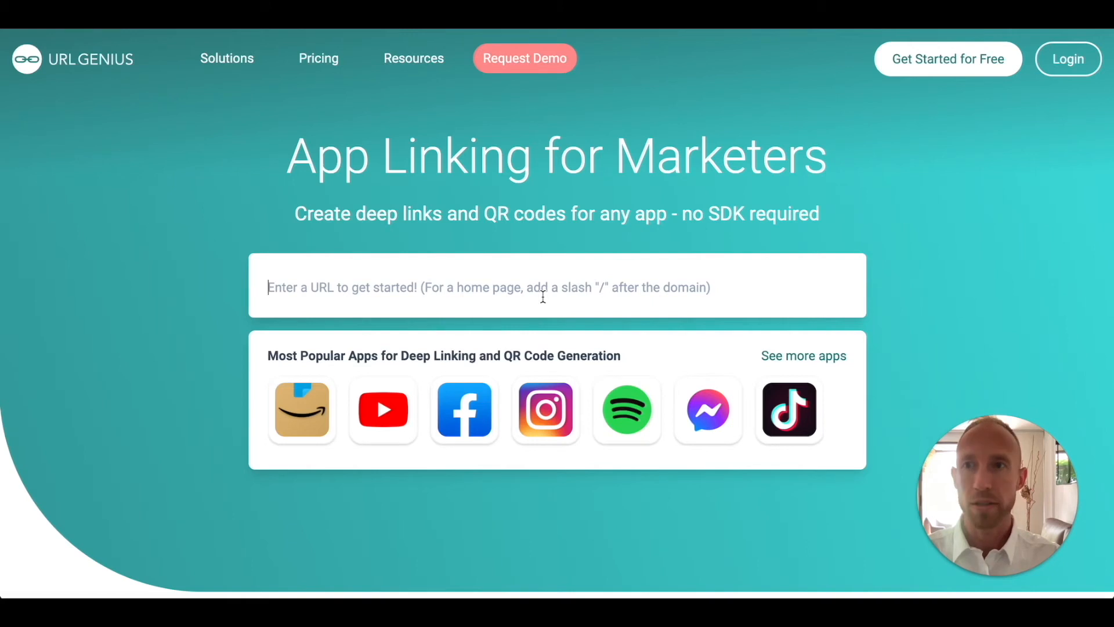
text(https://www.instagram.com/nocodeacademy/)
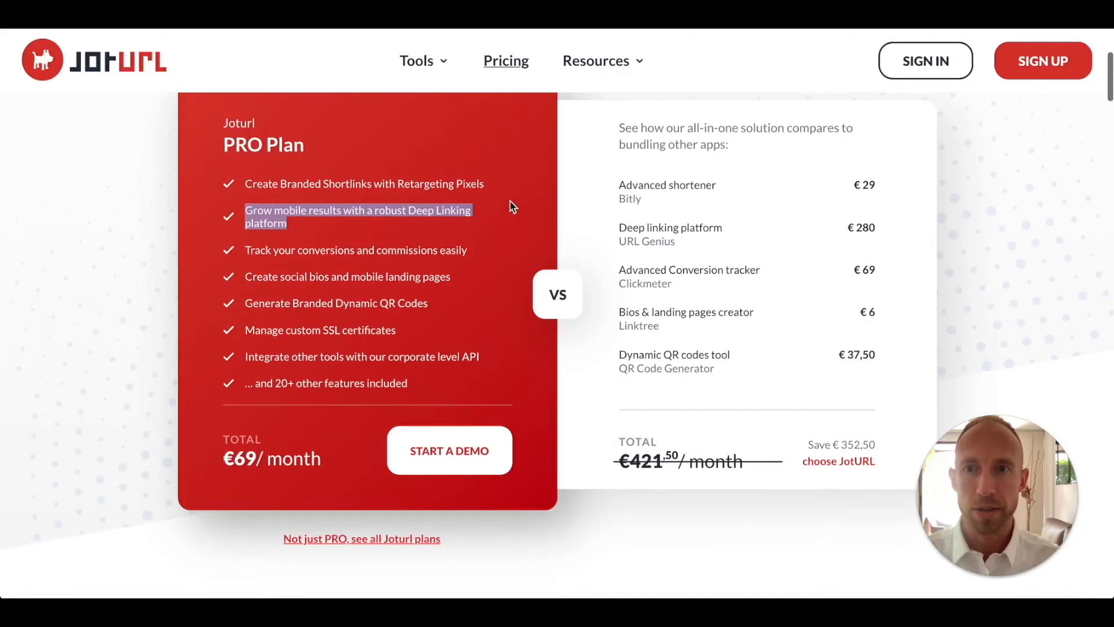
click(372, 227)
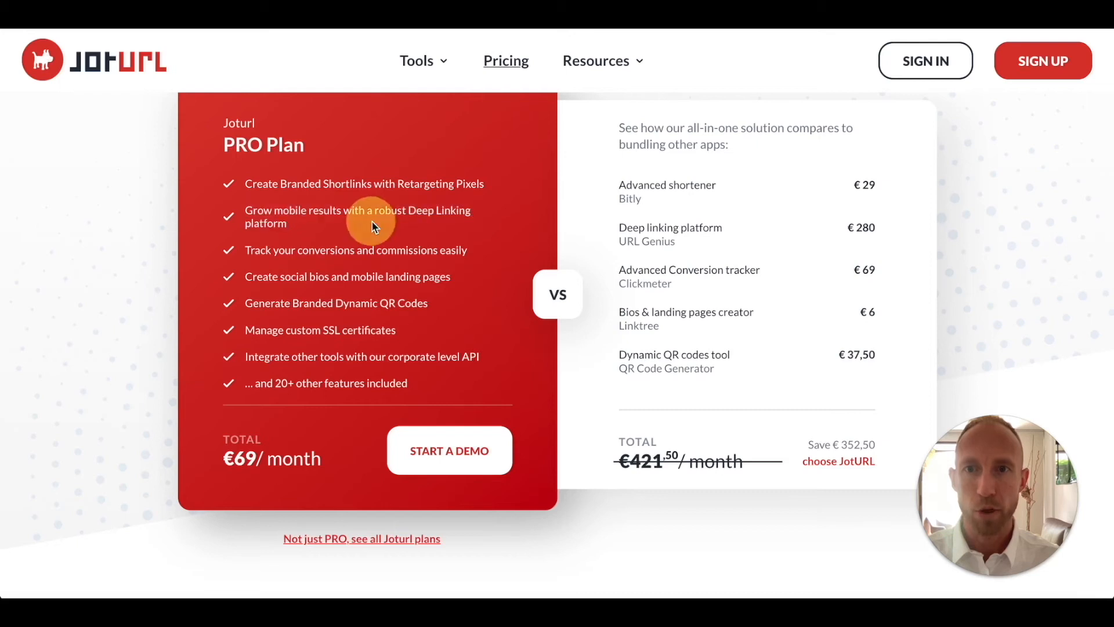
scroll(down, 3)
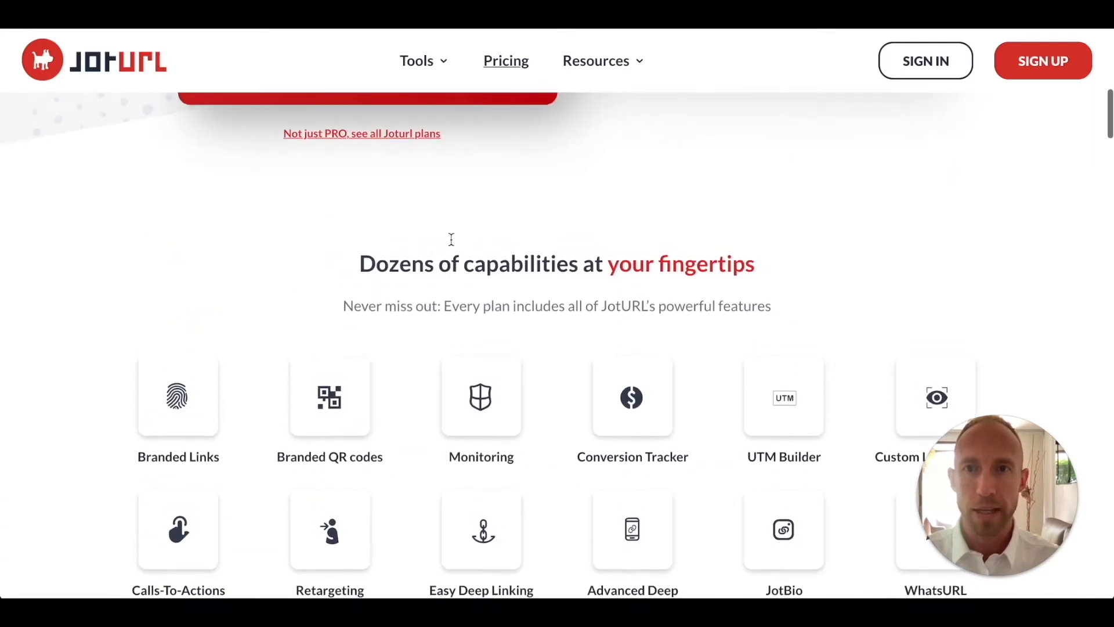
scroll(up, 3)
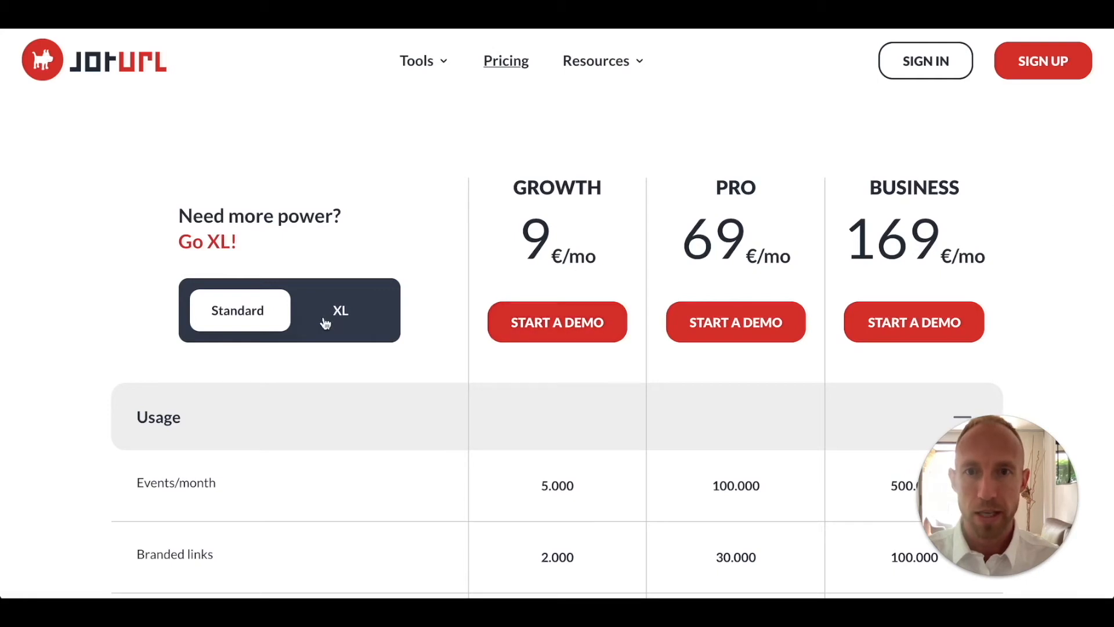
mouse_move(564, 257)
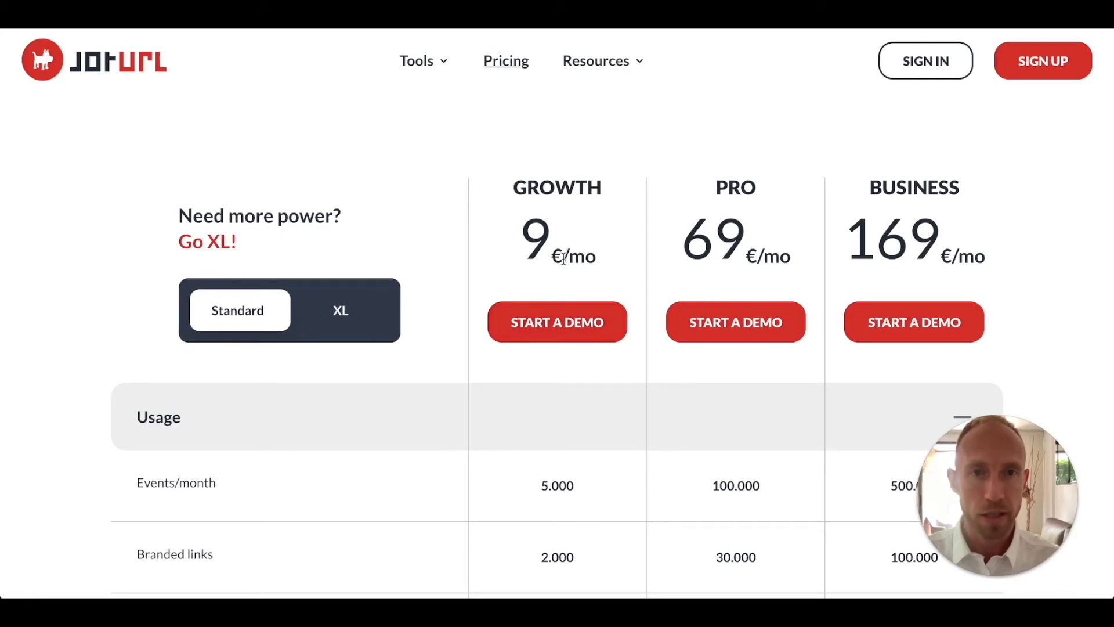
scroll(down, 3)
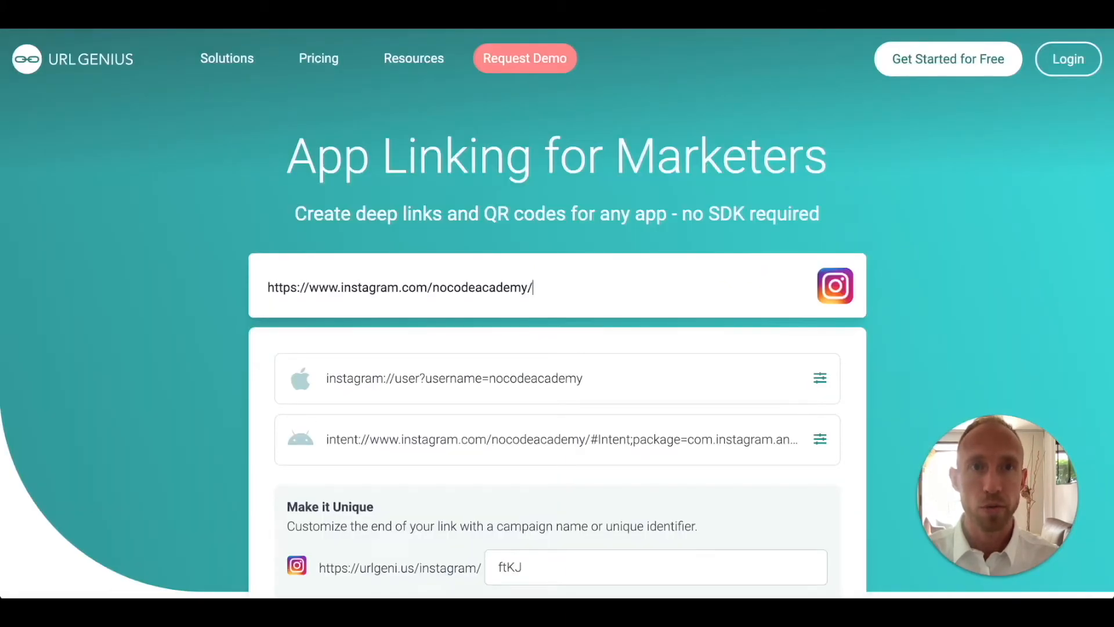
- View the URLgenius pricing page comparing Free Trial, Pro and Enterprise plans
click(318, 58)
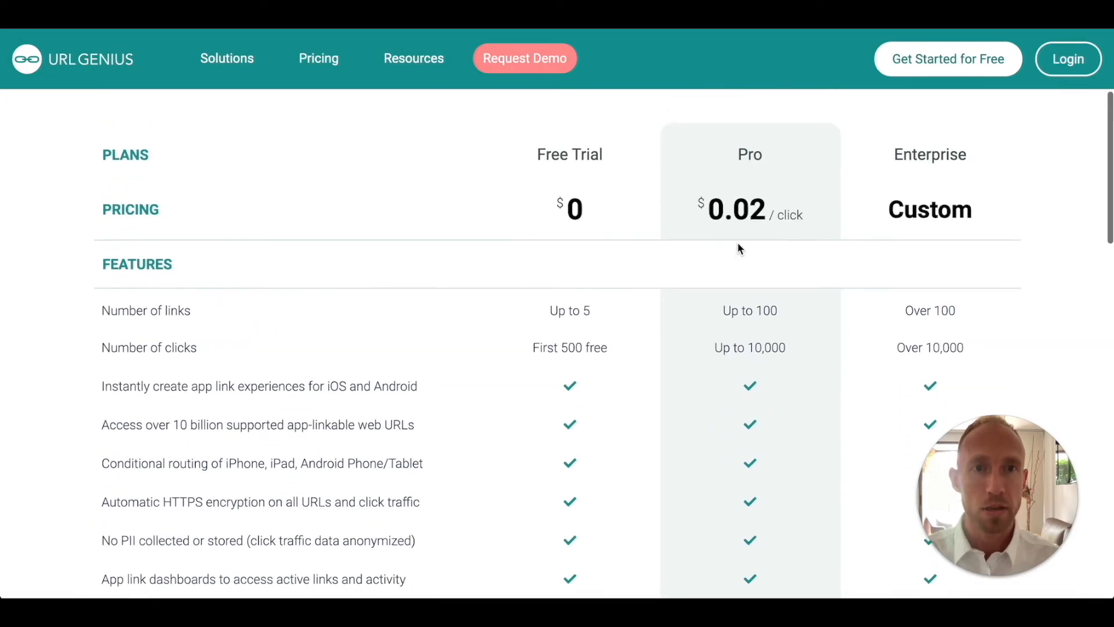
mouse_move(646, 154)
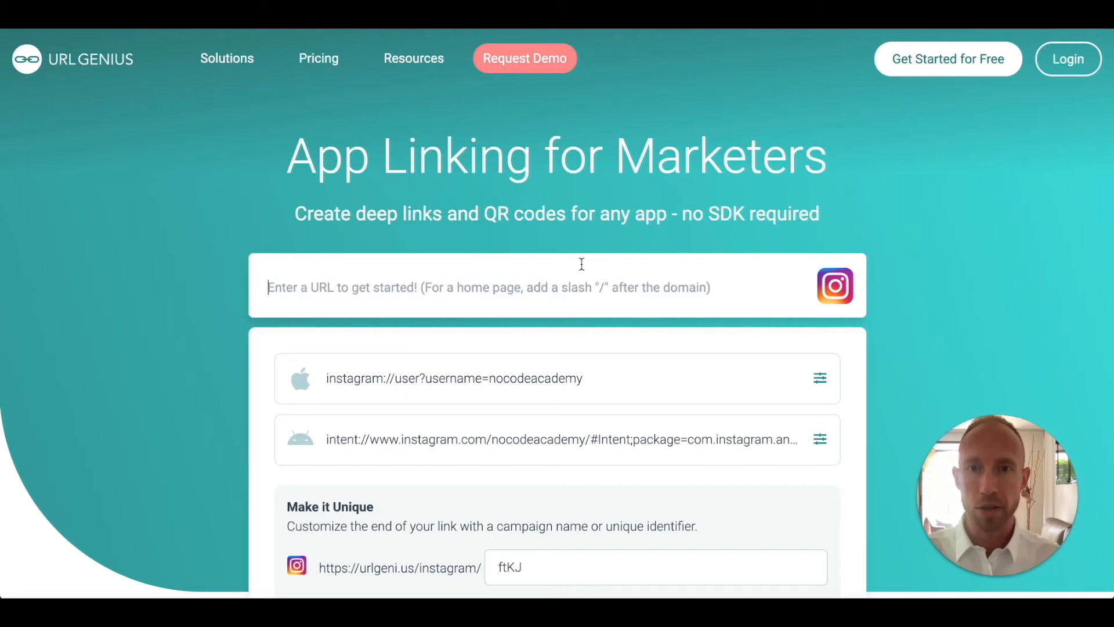
text(https://www.instagram.com/nocodeacademy/)
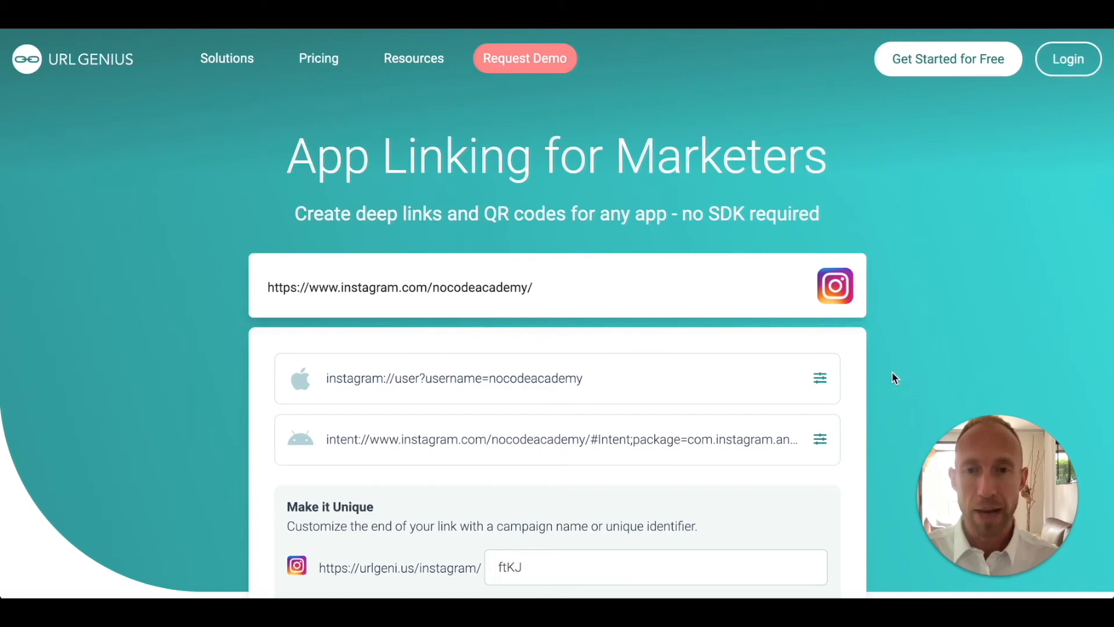
click(820, 377)
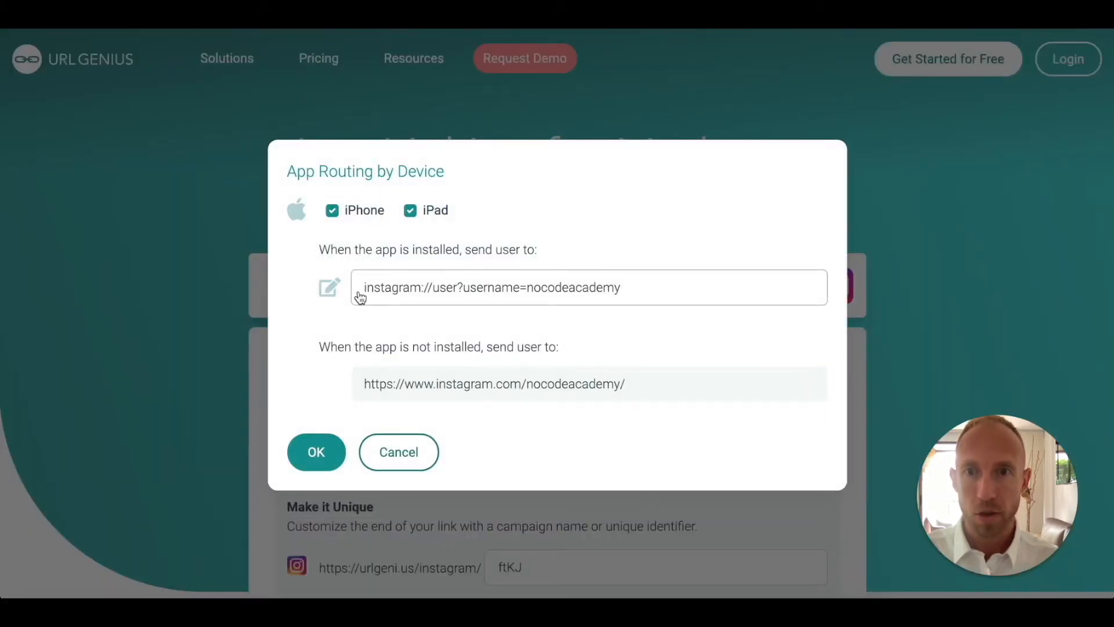
mouse_move(555, 295)
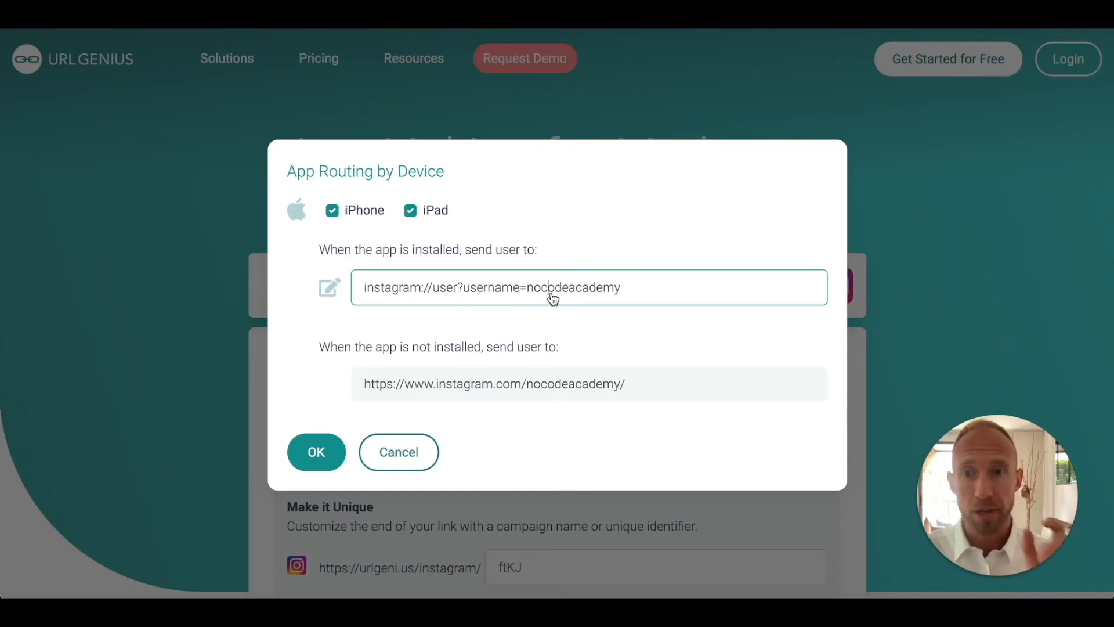
mouse_move(398, 452)
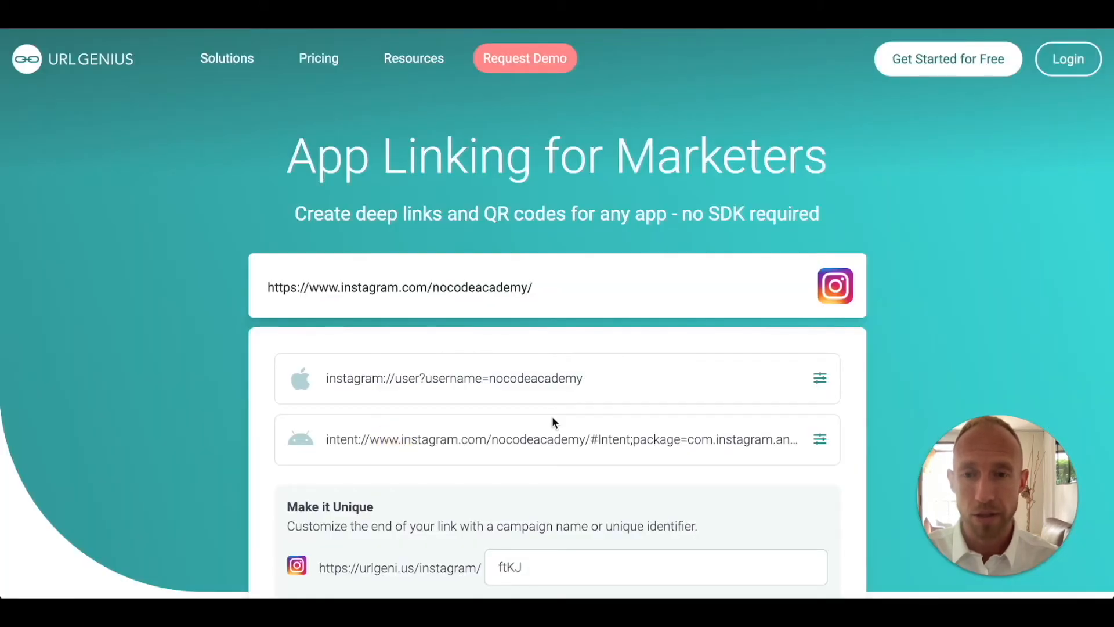
scroll(down, 3)
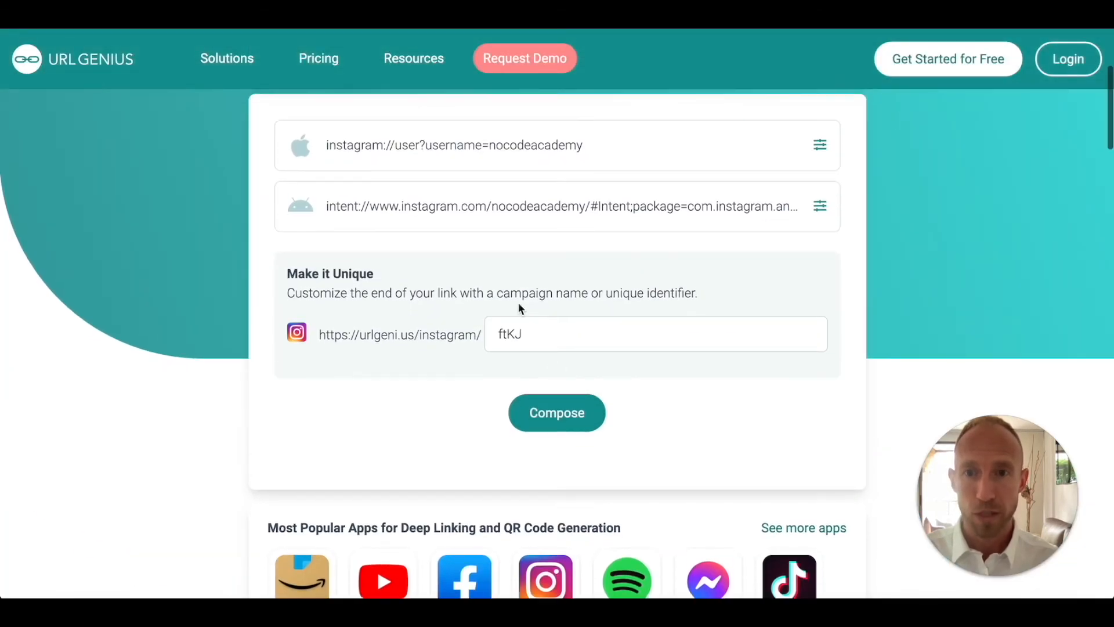
click(556, 412)
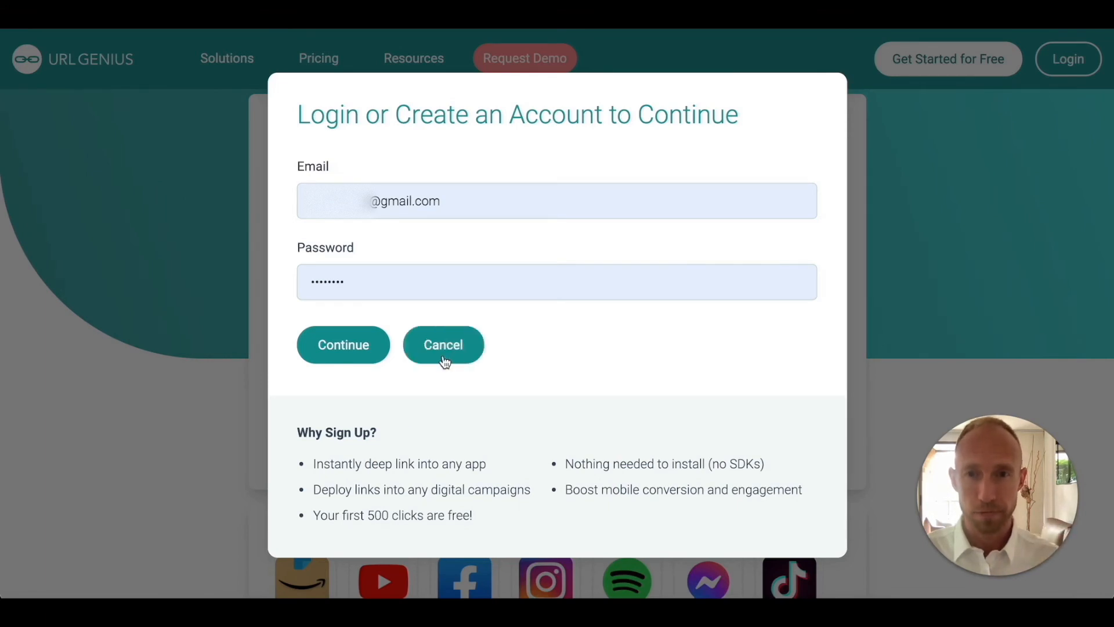
click(442, 344)
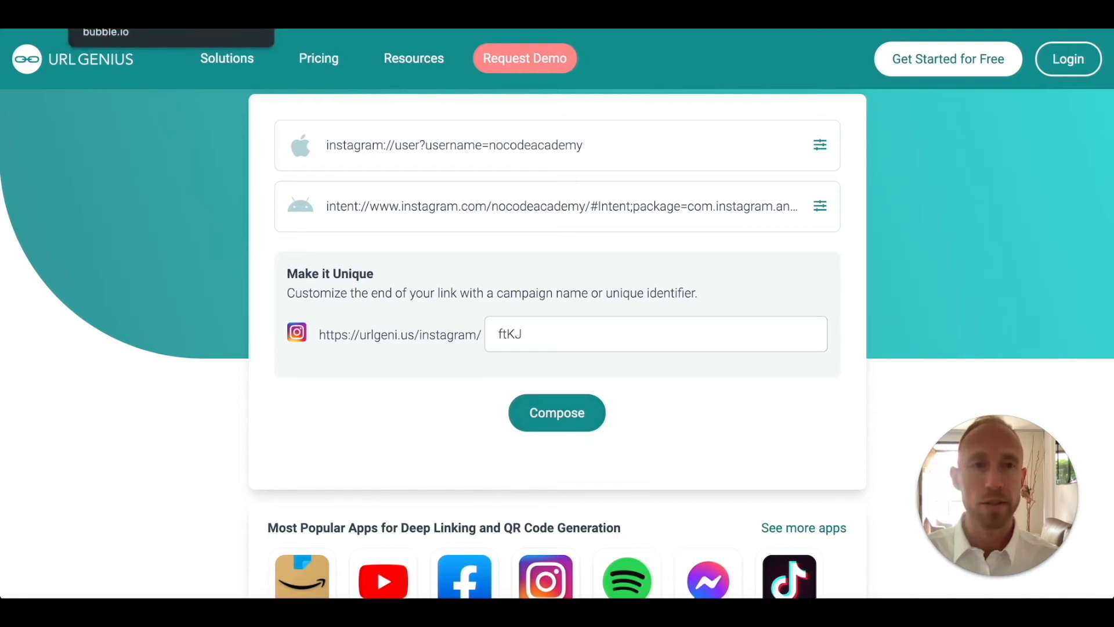
click(556, 412)
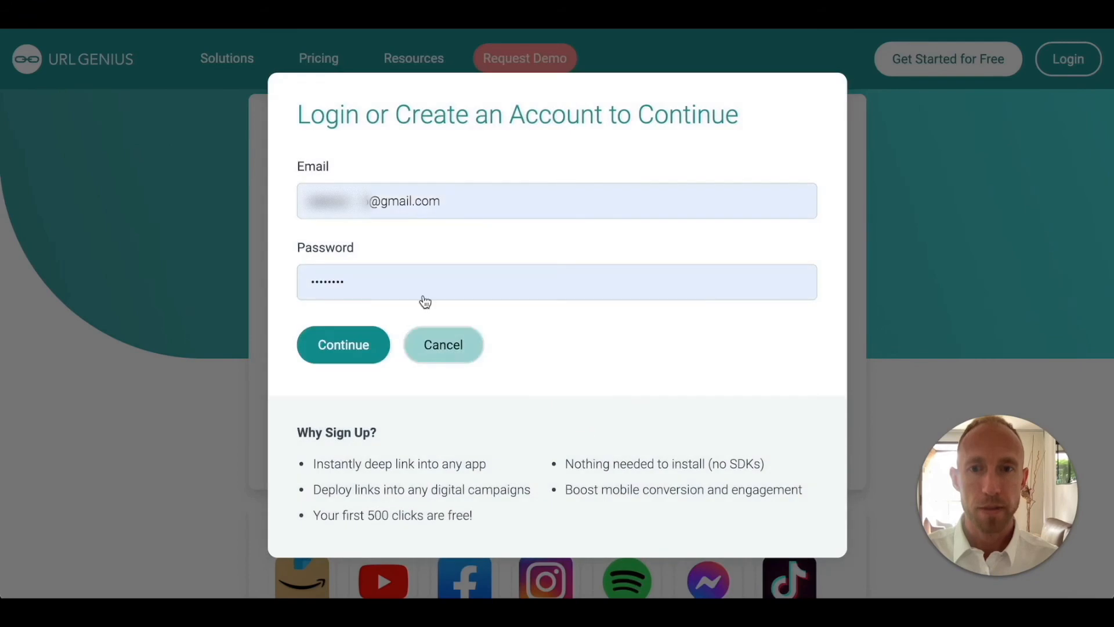
click(344, 345)
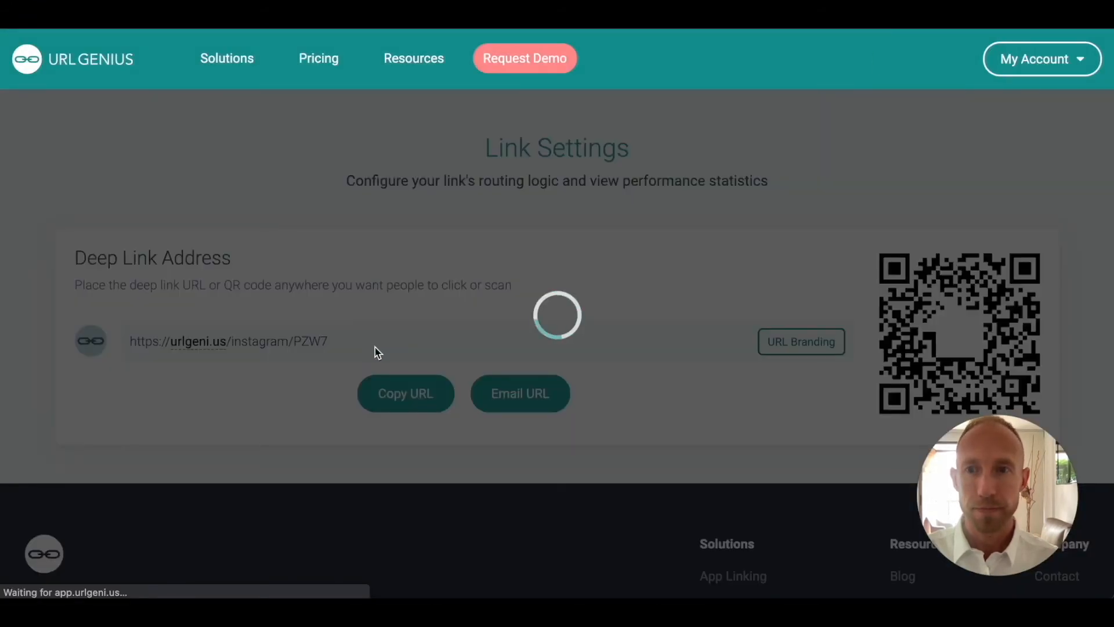
- Return to the Bubble Footwear affiliate workflow and close the BN - Open link step's settings
click(405, 394)
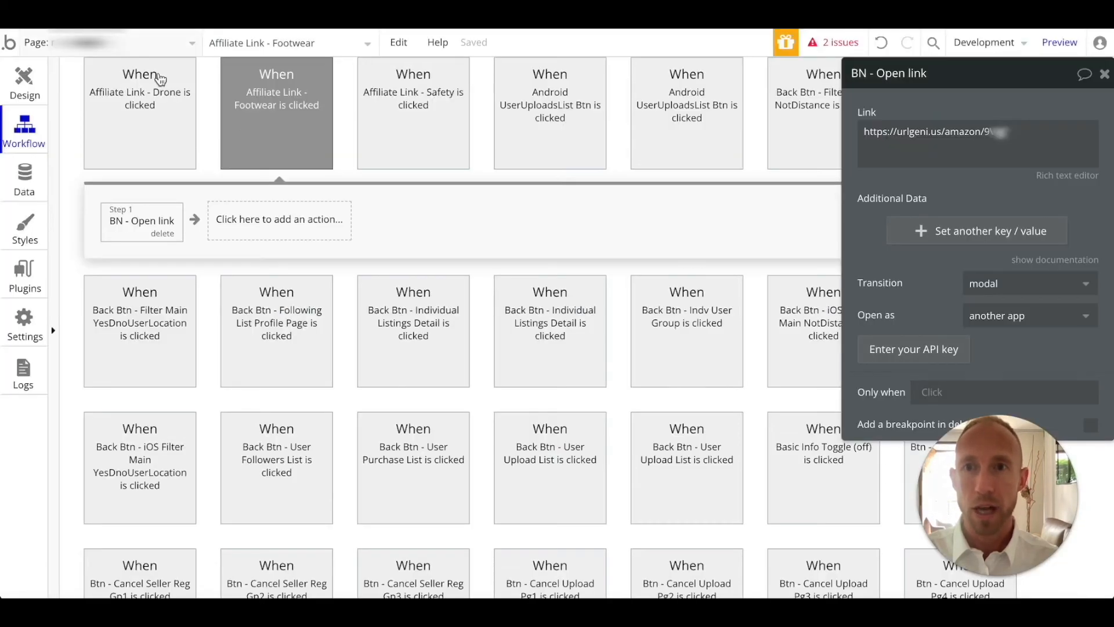
click(959, 131)
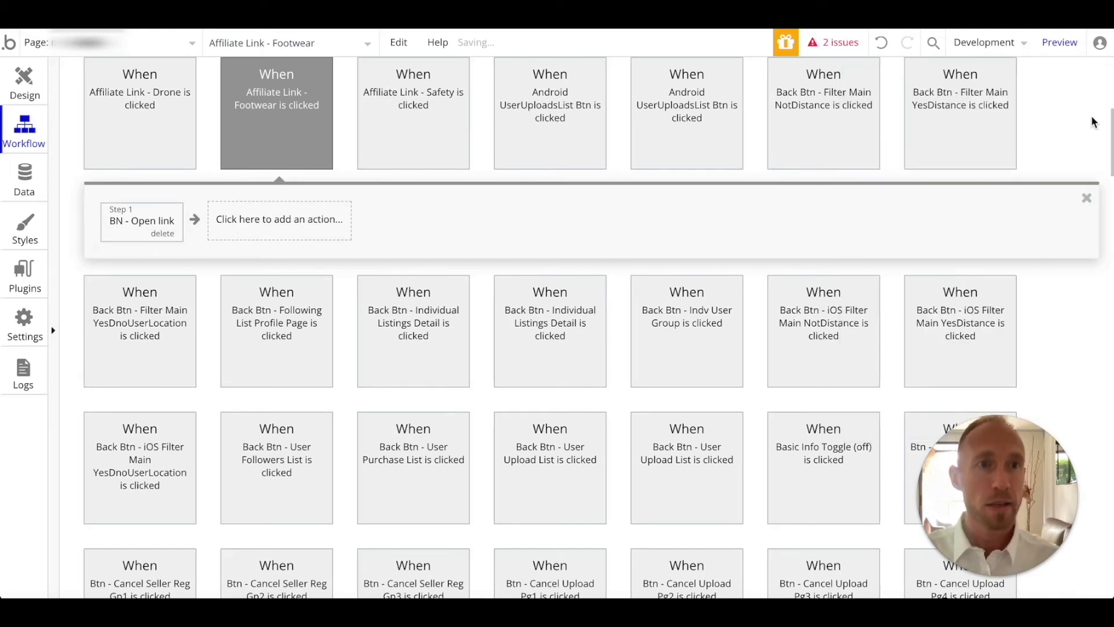
mouse_move(943, 182)
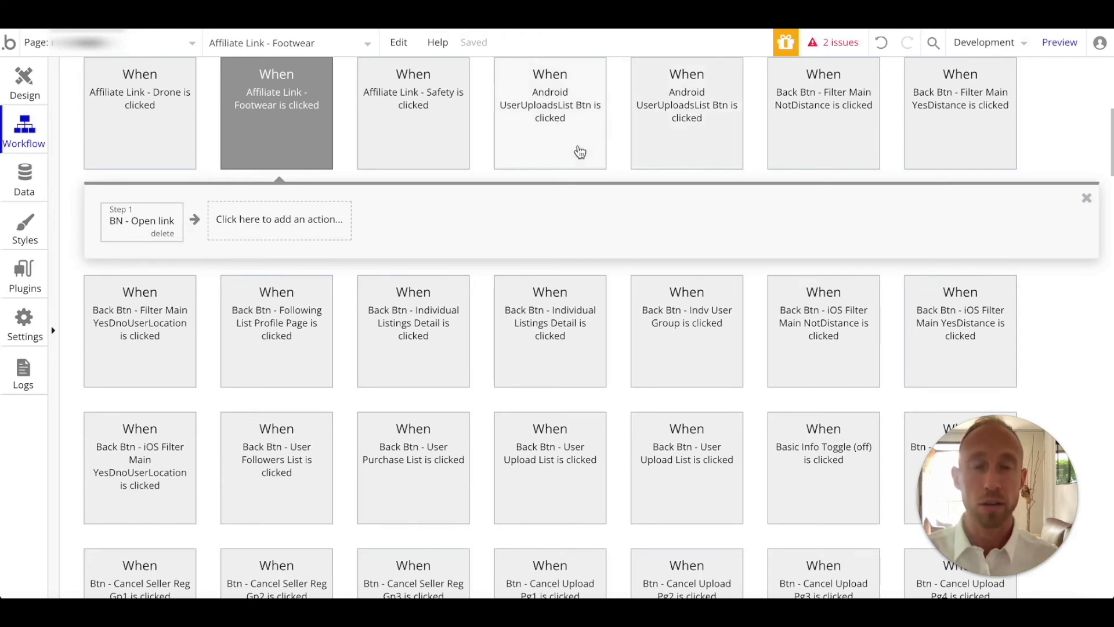
mouse_move(486, 157)
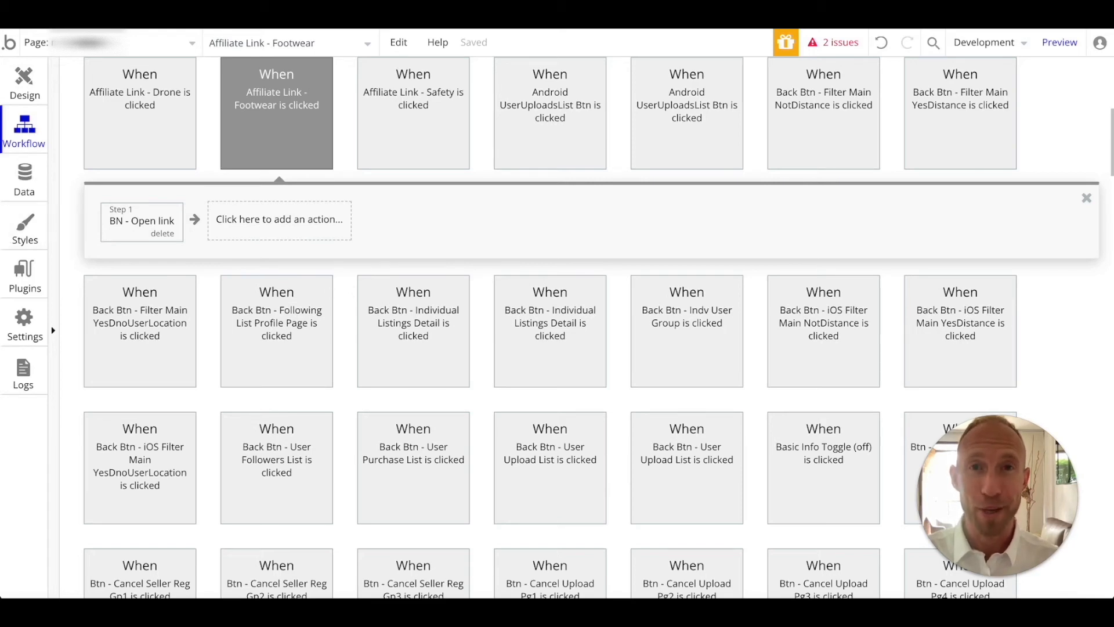
- Follow the urlgeni.us link on the phone and accept opening the page in the Instagram app
click(1058, 42)
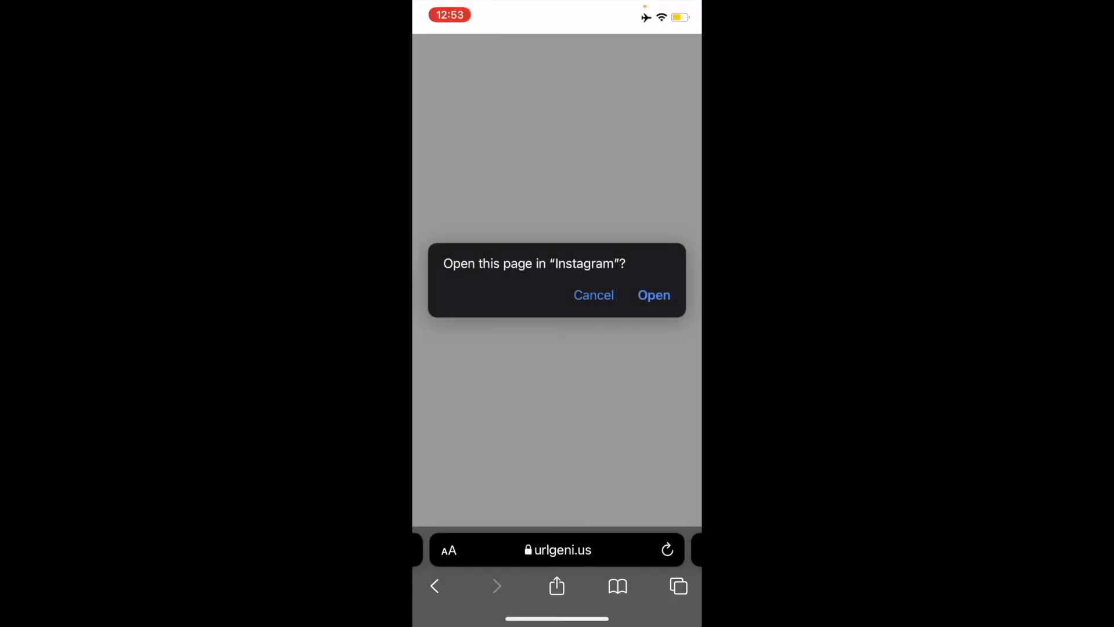
click(654, 295)
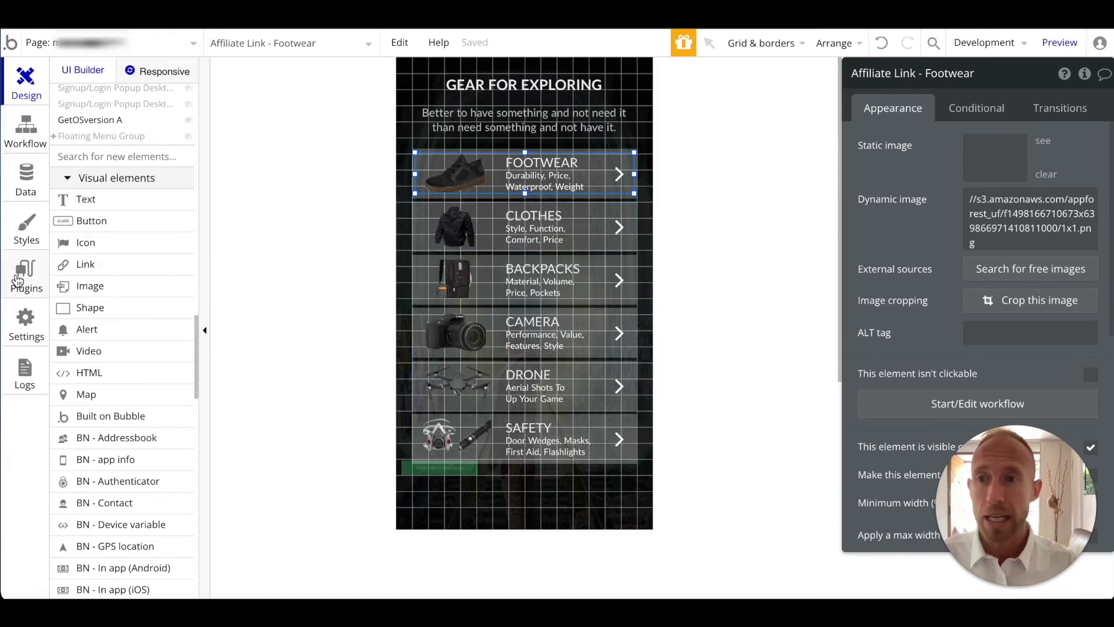
- View the routing options showing the Instagram web URL and iPhone app routing to nocodeacademy
click(25, 274)
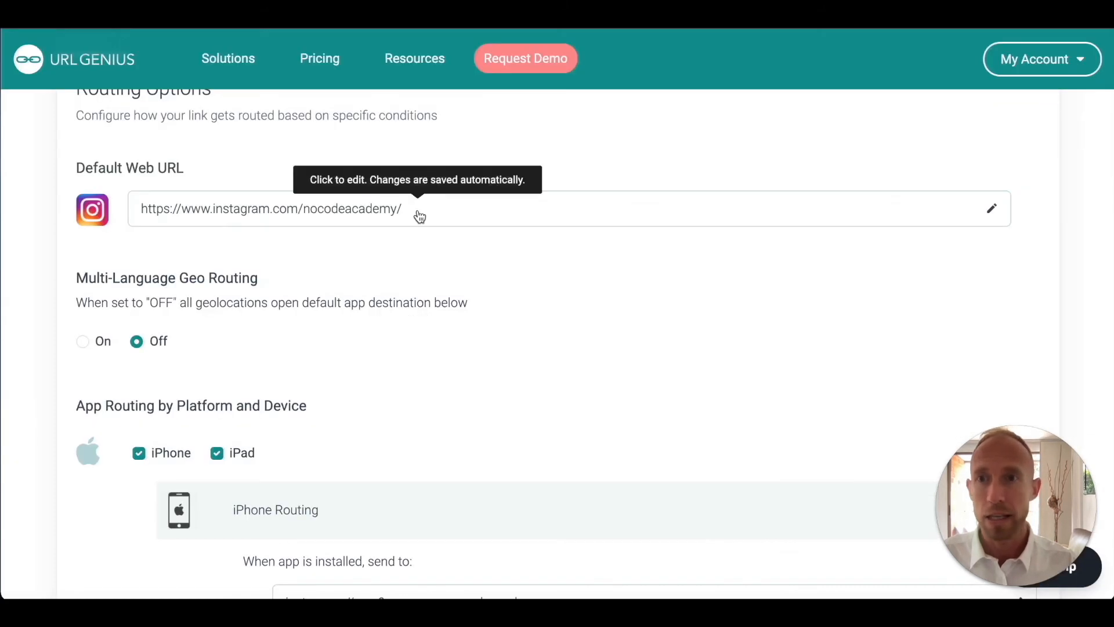
scroll(down, 3)
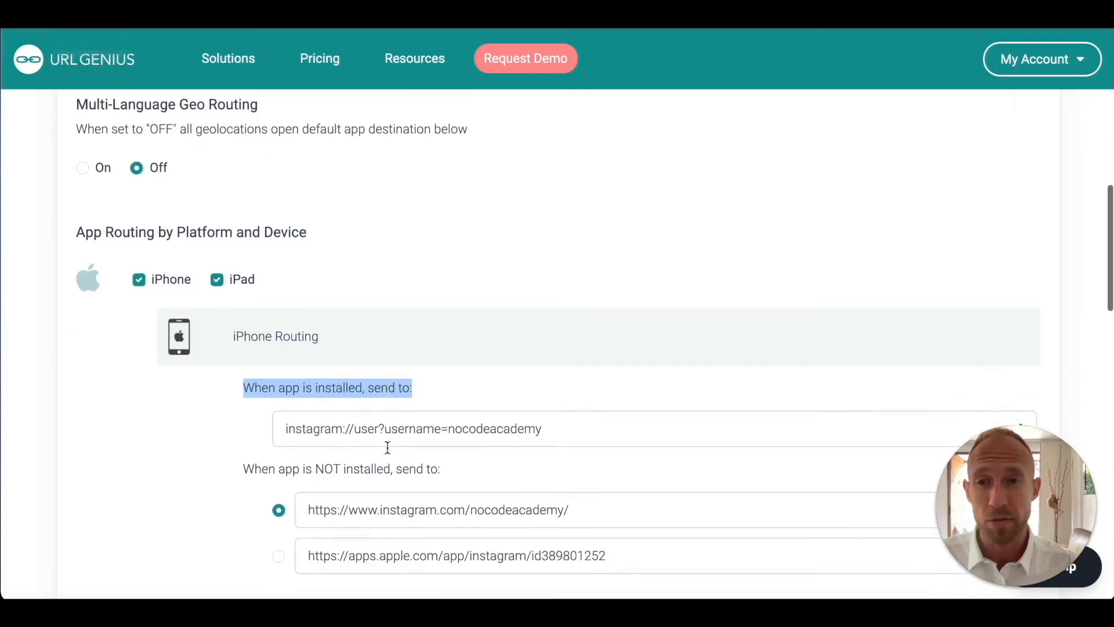
scroll(down, 3)
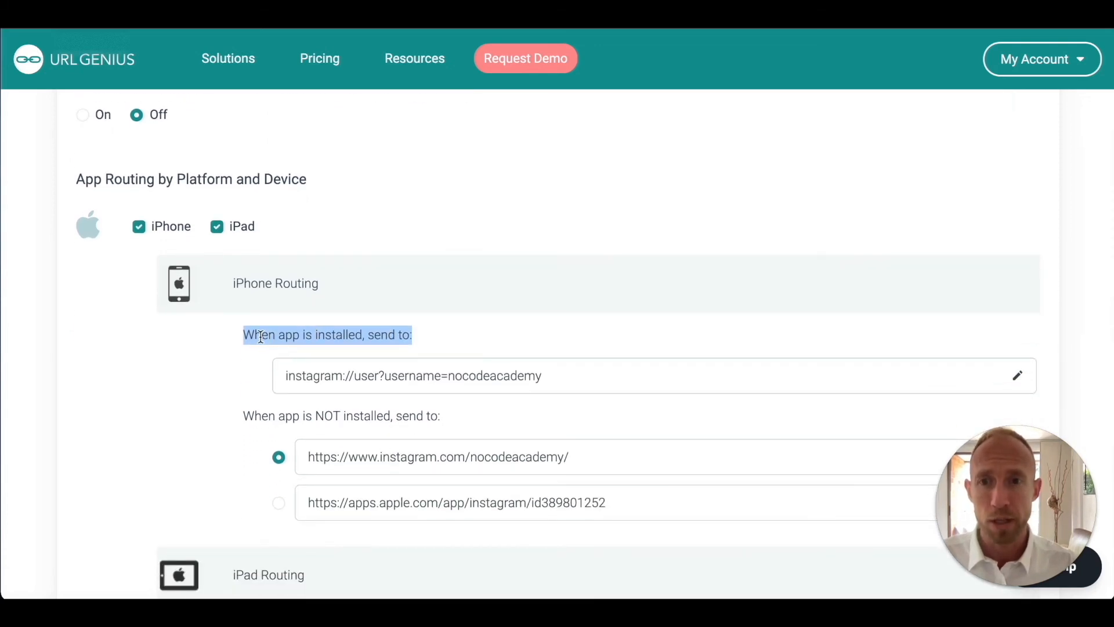
mouse_move(344, 381)
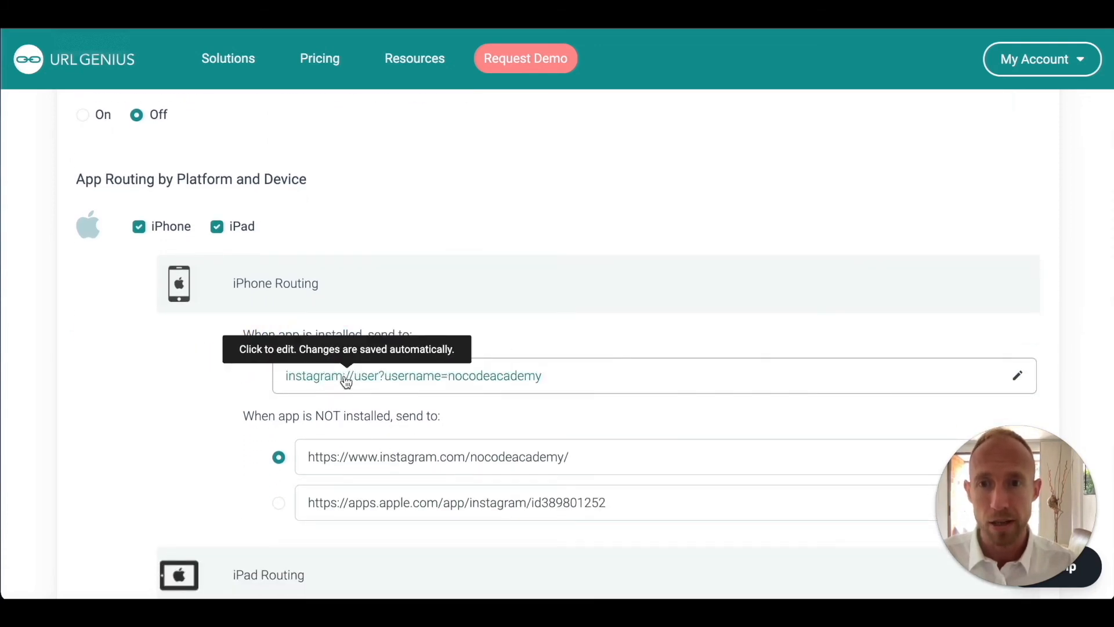
mouse_move(549, 373)
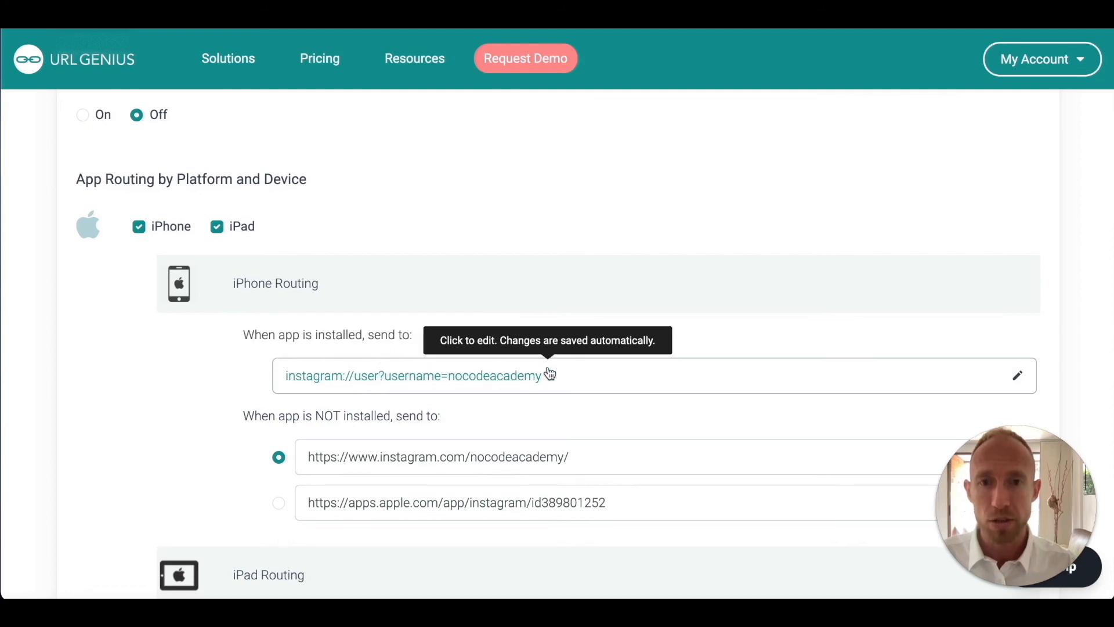
mouse_move(624, 369)
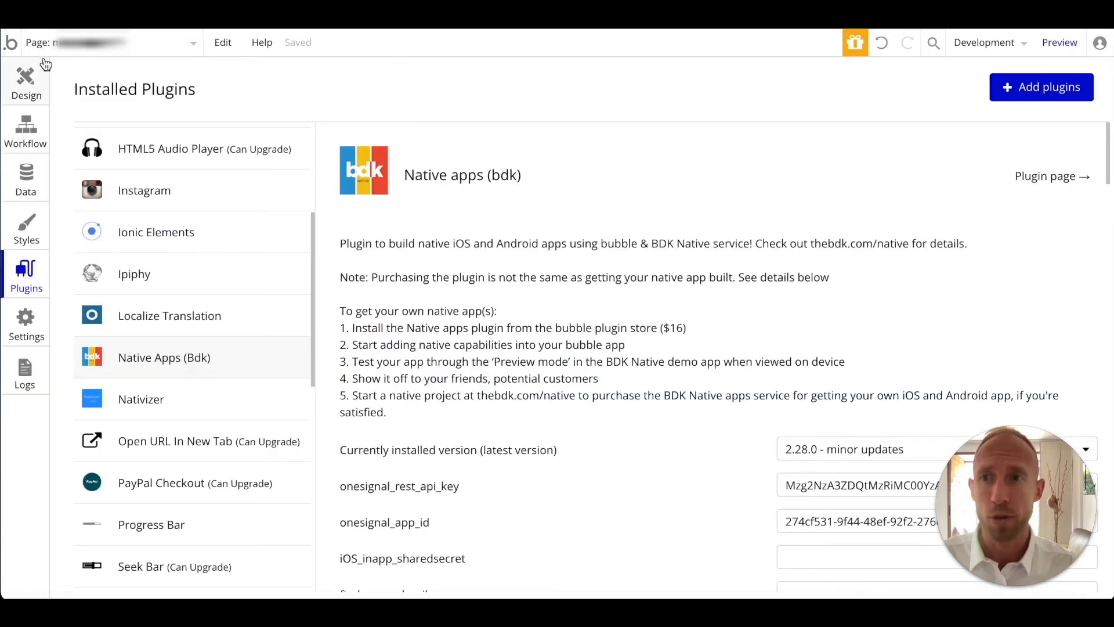
- Place a Link element near the Gear for Exploring heading, destination kept as Internal page (index)
click(26, 81)
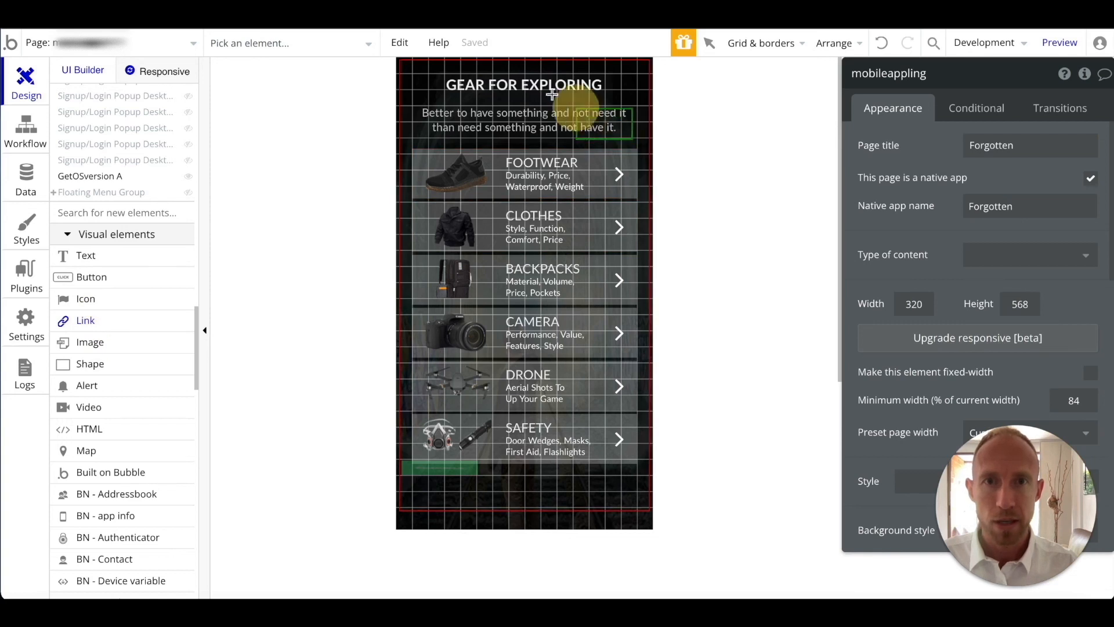
click(524, 119)
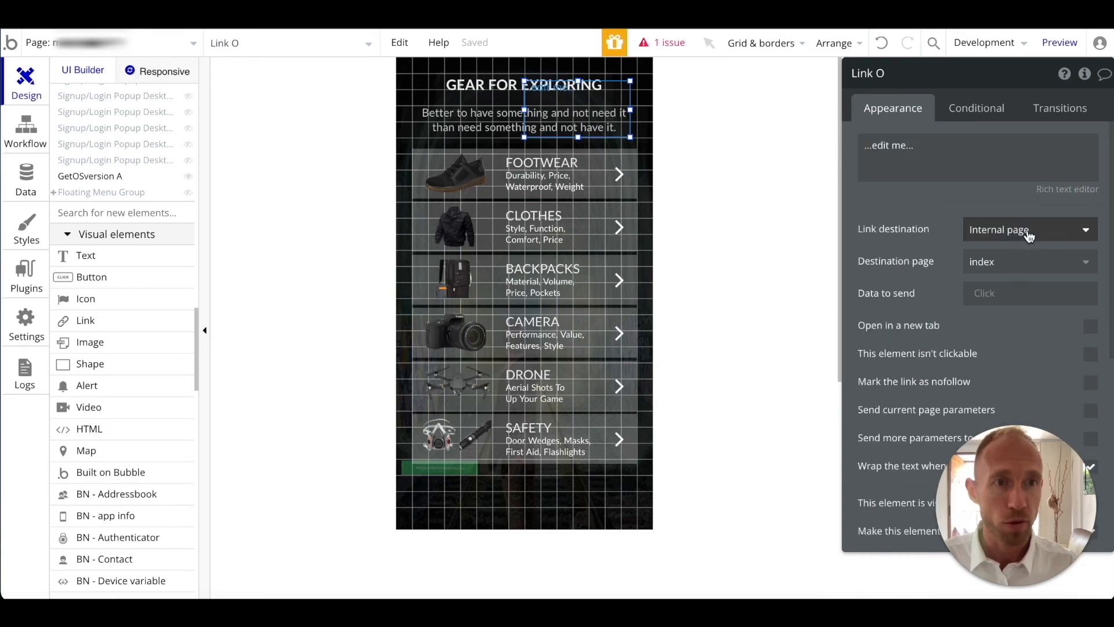
click(1027, 229)
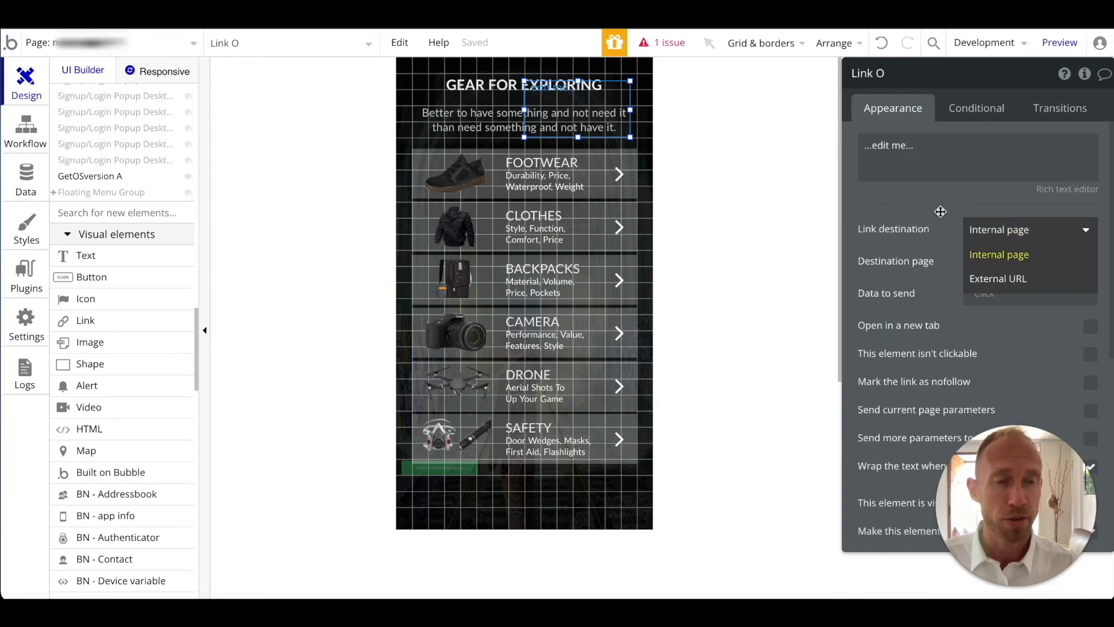
click(998, 254)
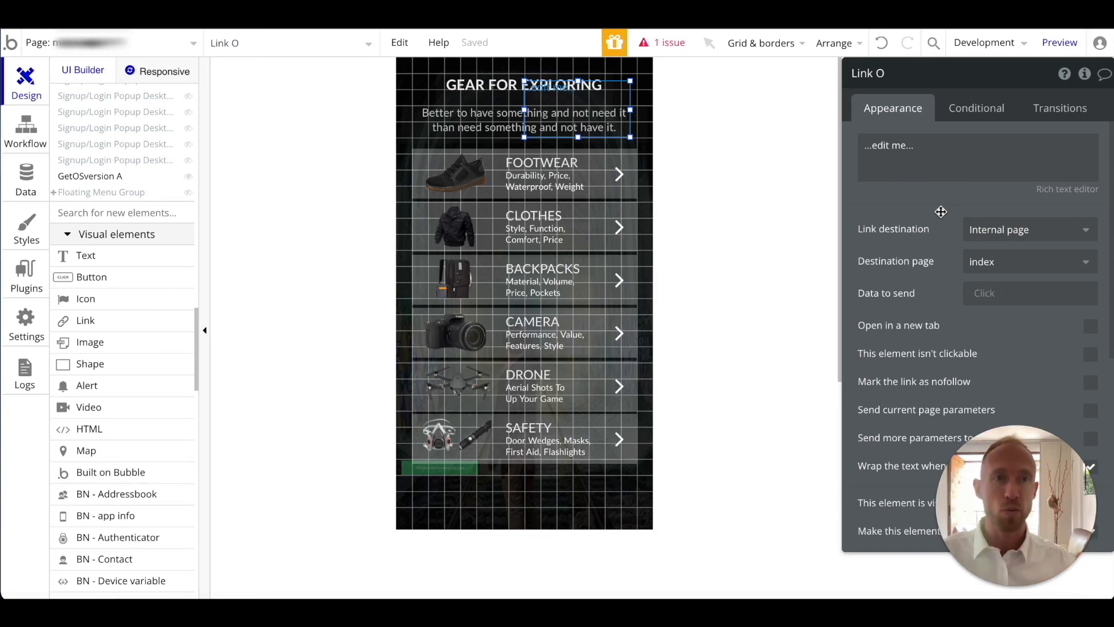
click(1027, 229)
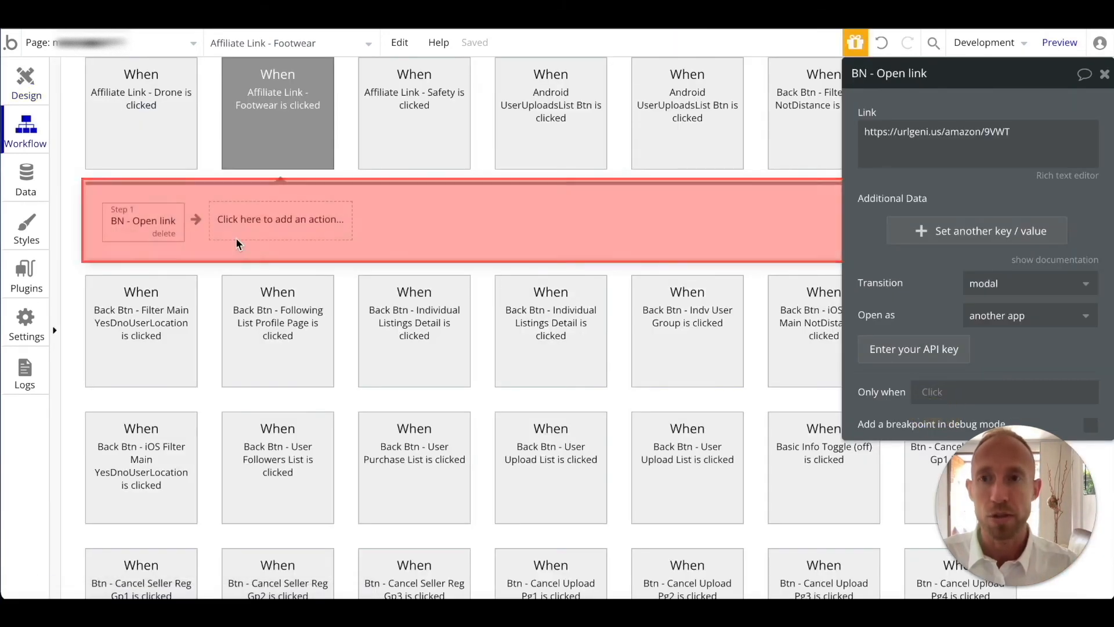
mouse_move(781, 186)
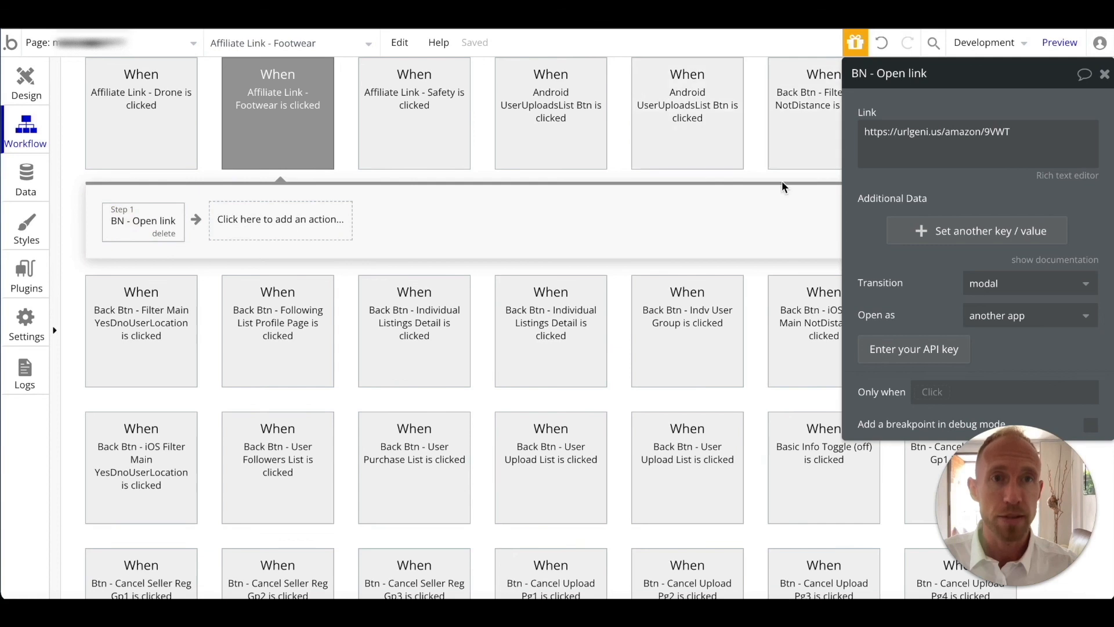
mouse_move(478, 136)
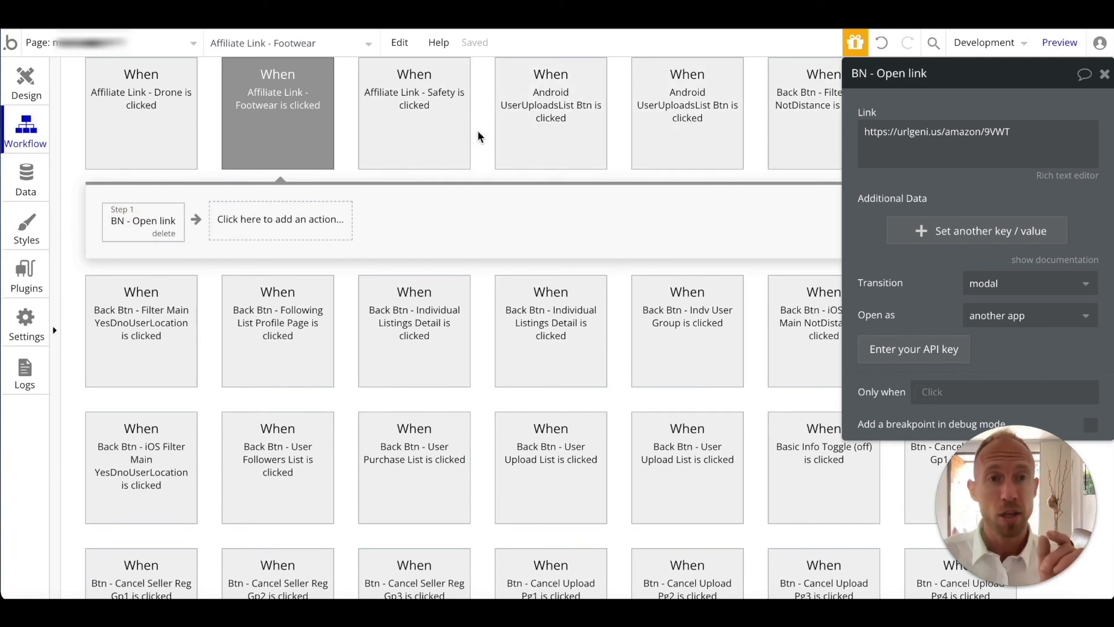